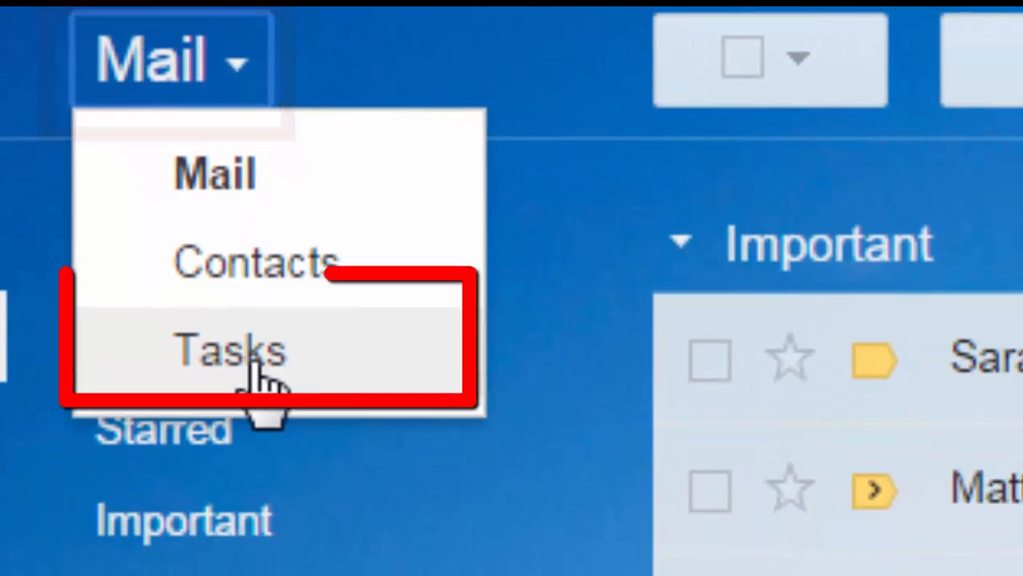
# Show the Tasks panel with Angie's List beside the Gmail inbox
pyautogui.click(230, 349)
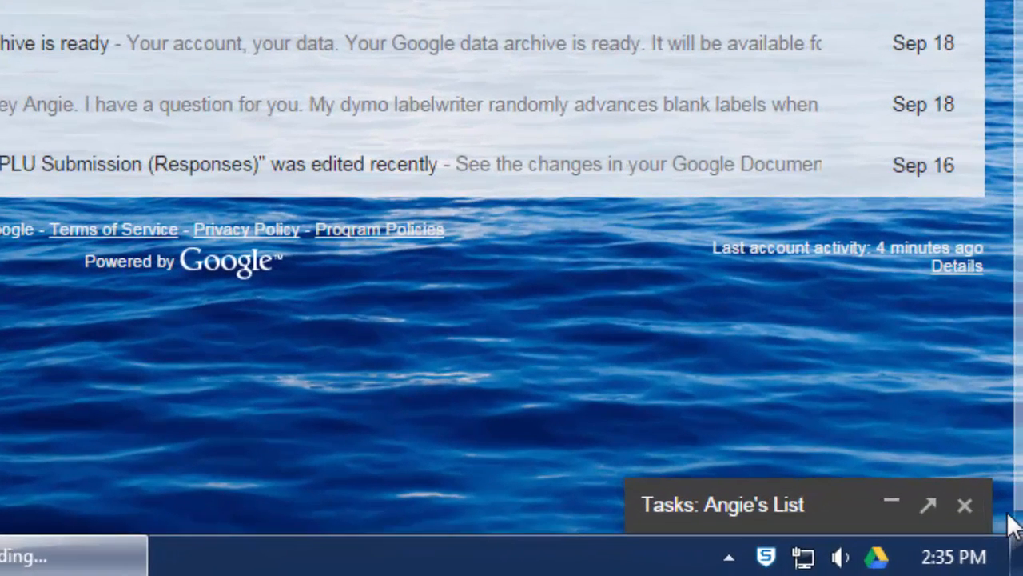
pyautogui.moveTo(872, 552)
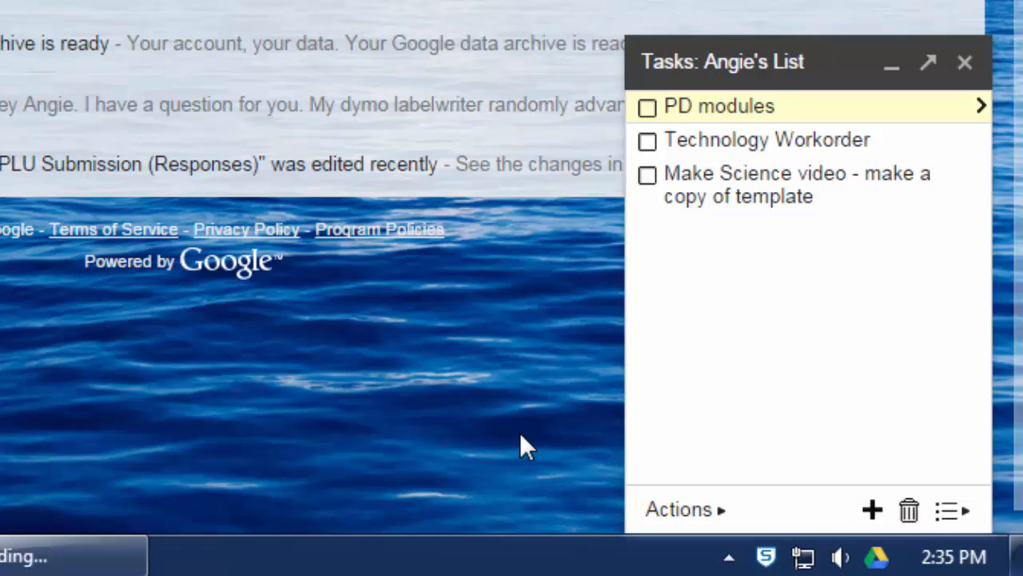
pyautogui.moveTo(532, 454)
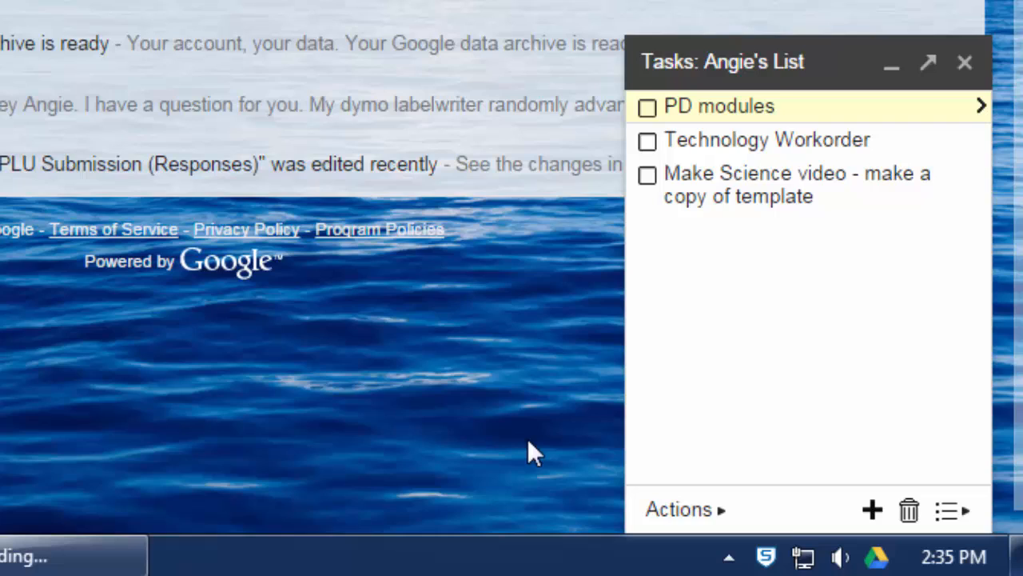
pyautogui.moveTo(523, 508)
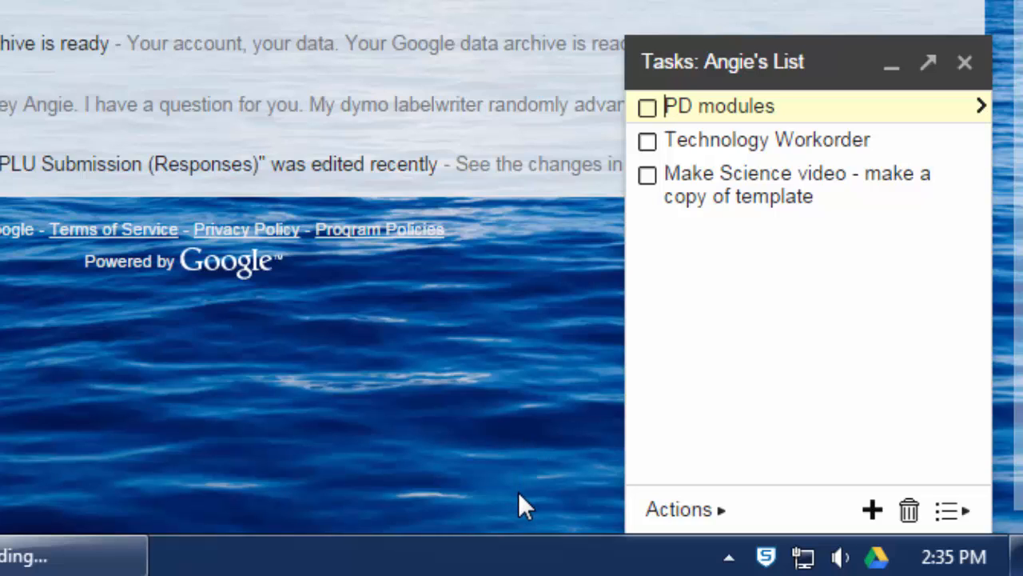
pyautogui.moveTo(927, 62)
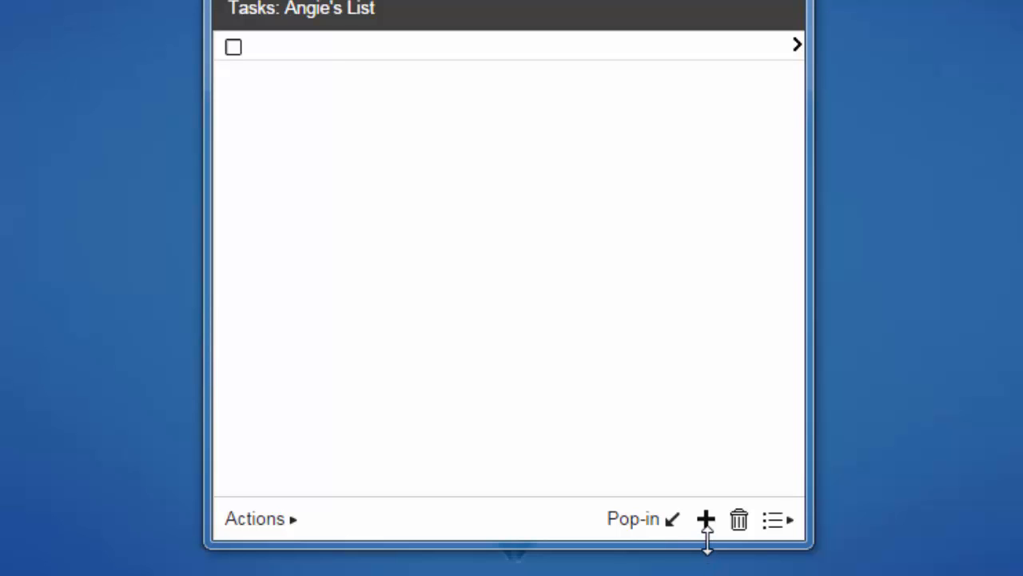
pyautogui.moveTo(705, 519)
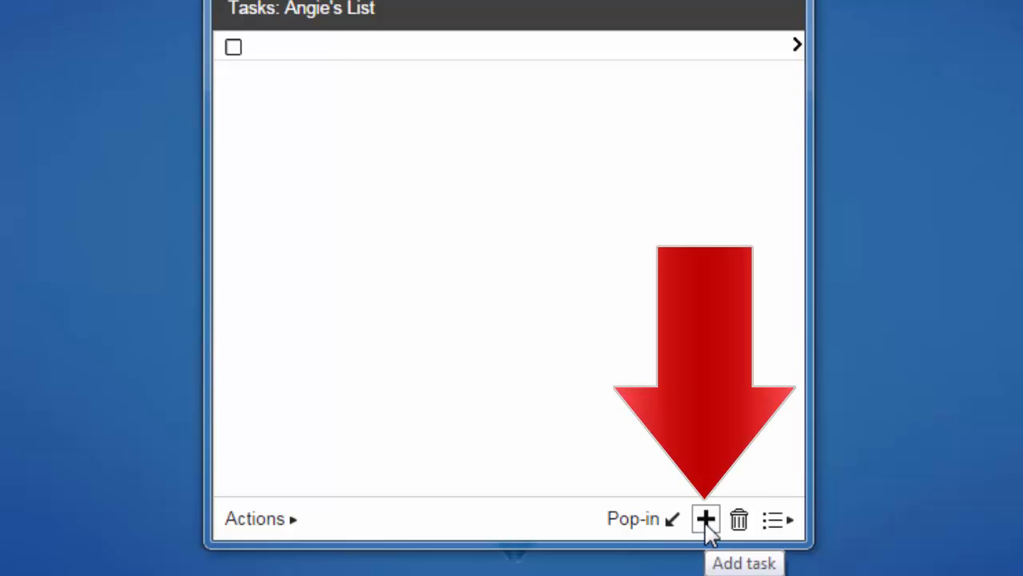
# Add three tasks named Task, Task2 and Task3 to Angie's List
pyautogui.click(705, 519)
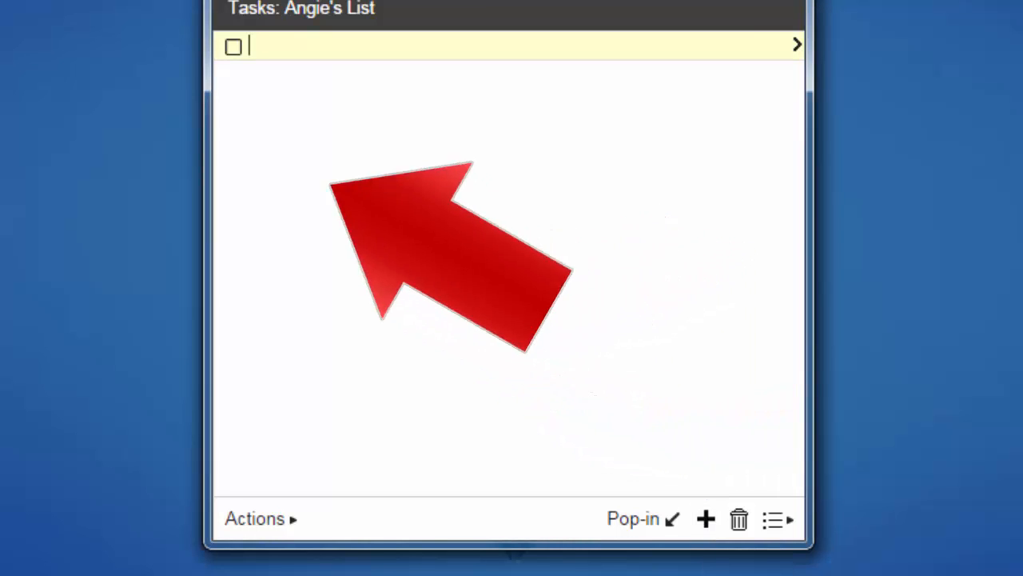
pyautogui.write('Task')
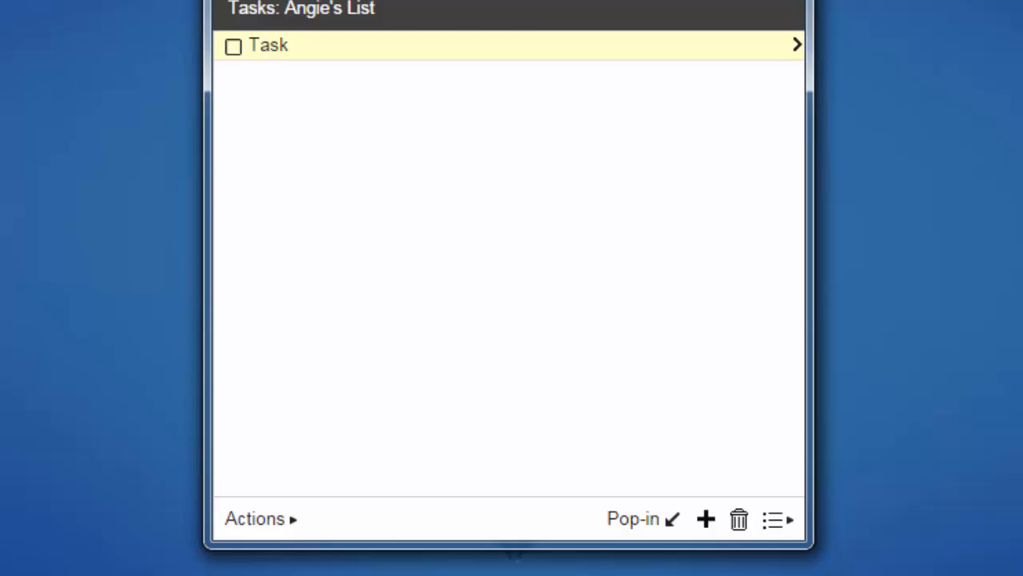
pyautogui.click(705, 518)
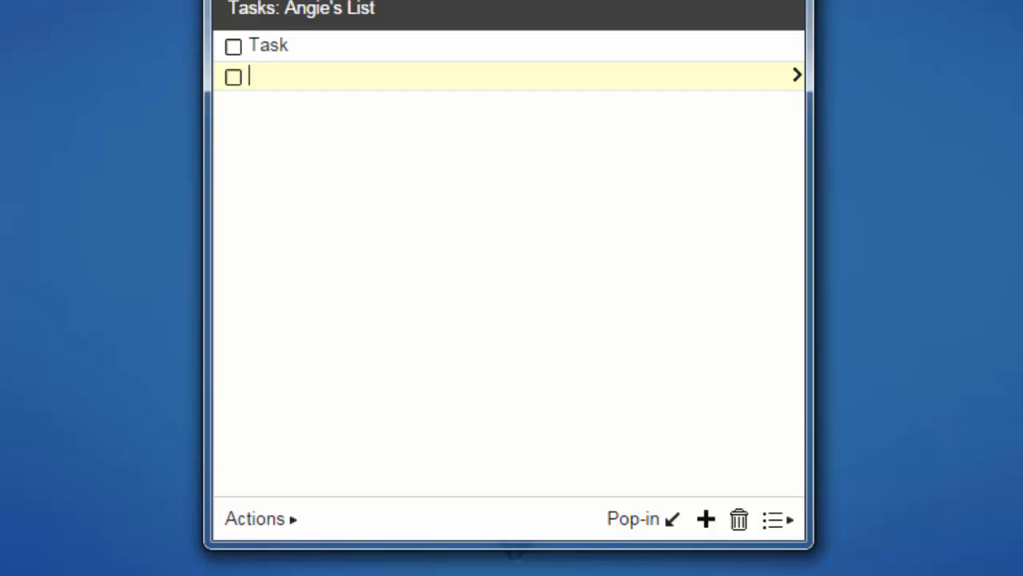
pyautogui.write('Task2')
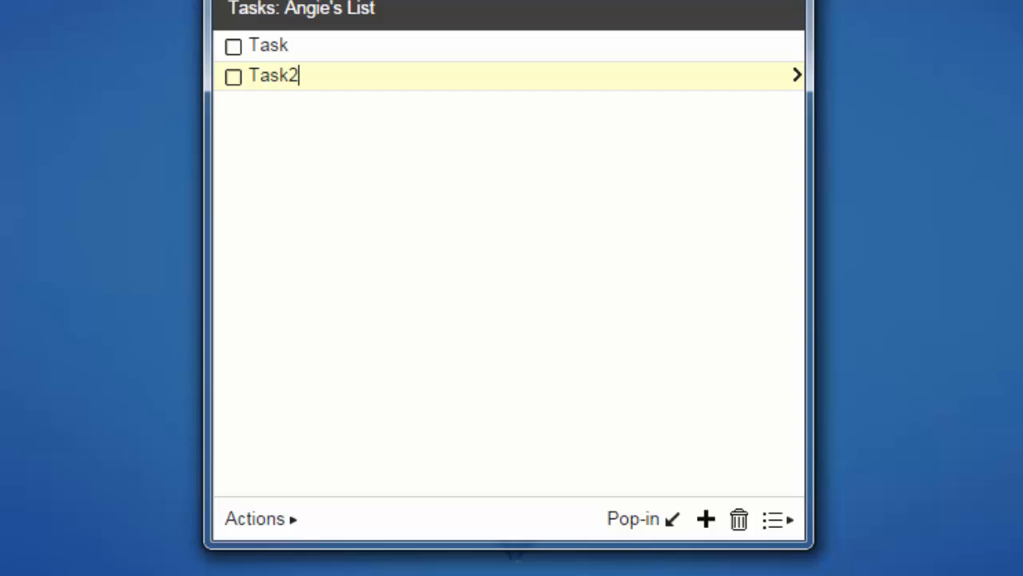
pyautogui.press('Return')
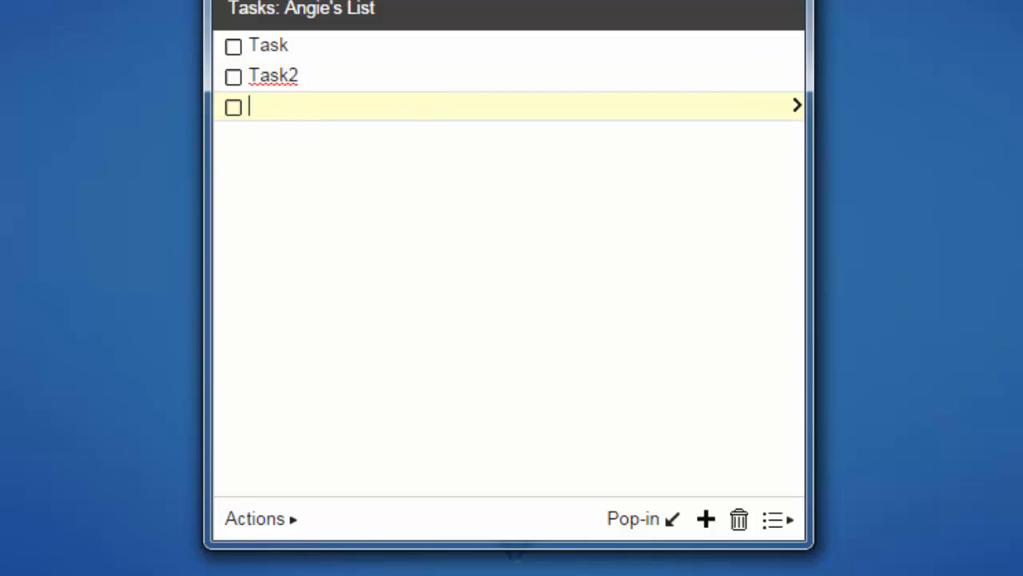
pyautogui.write('Task3')
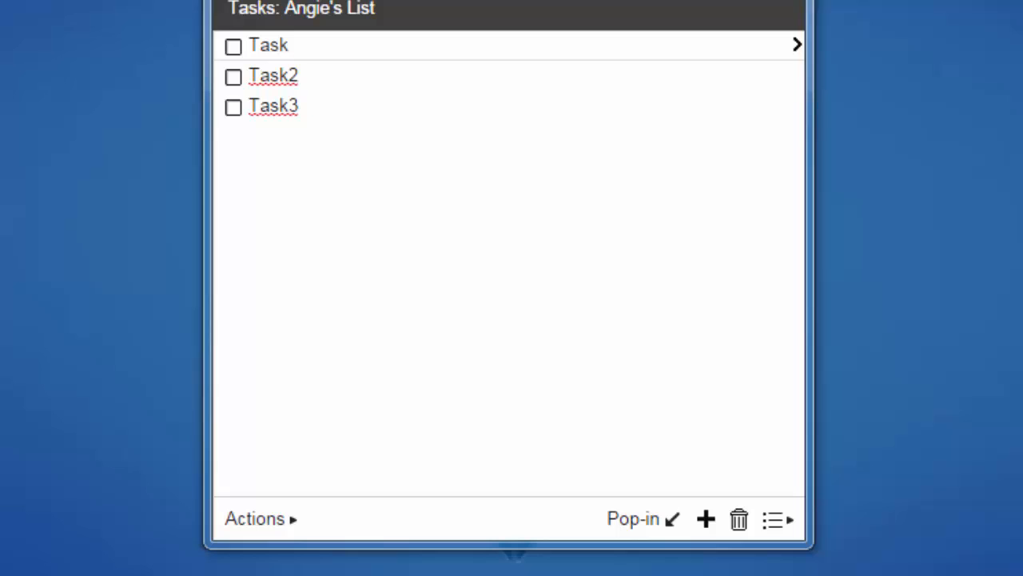
# Check off Task and Task2, leaving Task3 unchecked
pyautogui.click(232, 46)
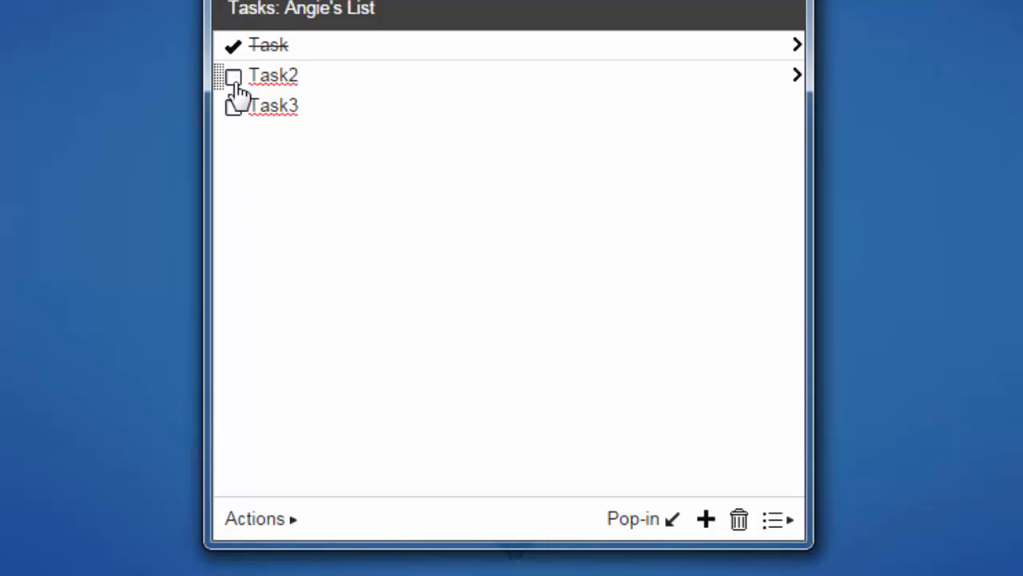
pyautogui.click(233, 76)
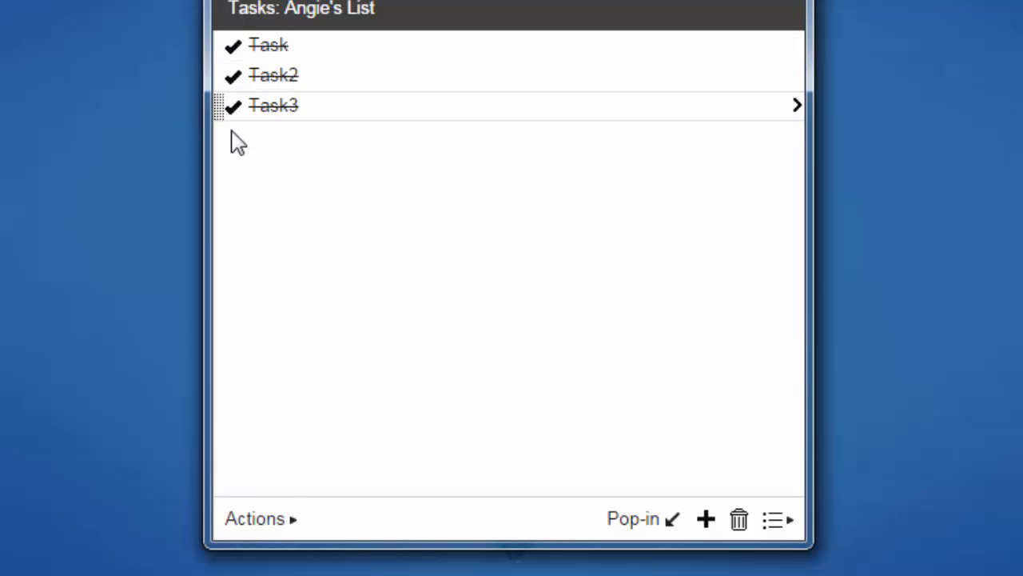
pyautogui.moveTo(243, 220)
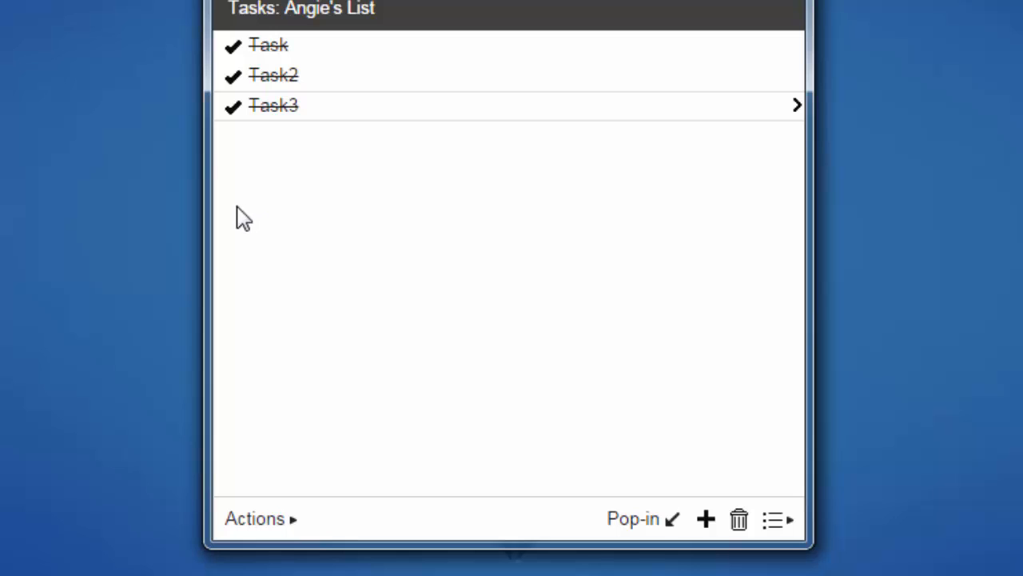
pyautogui.moveTo(233, 120)
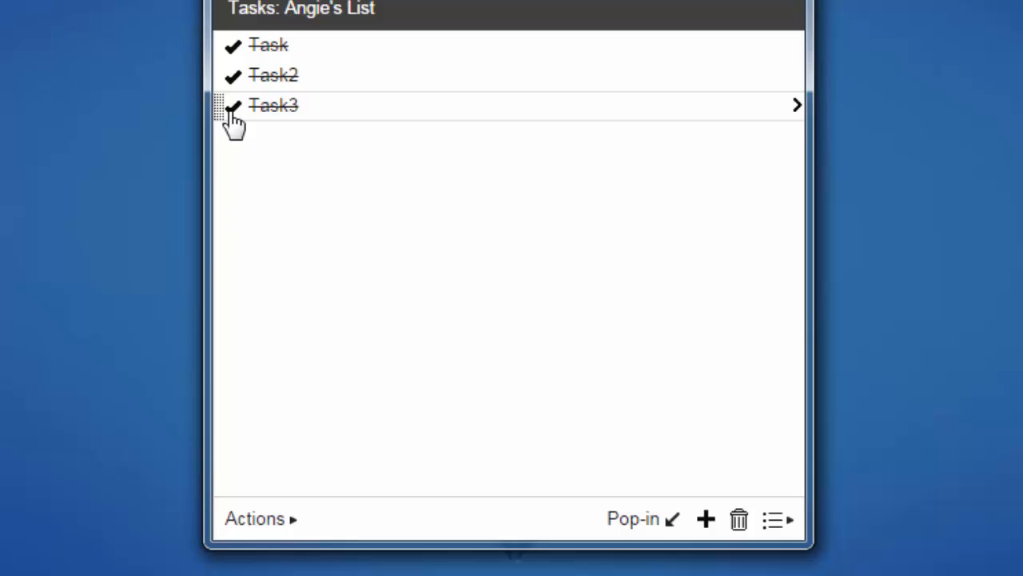
pyautogui.click(233, 104)
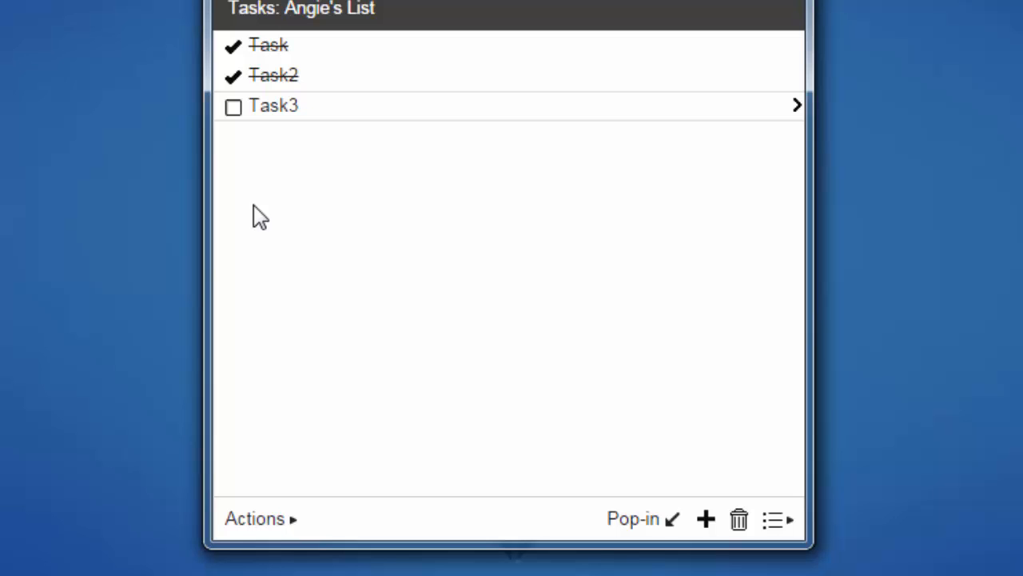
pyautogui.moveTo(245, 134)
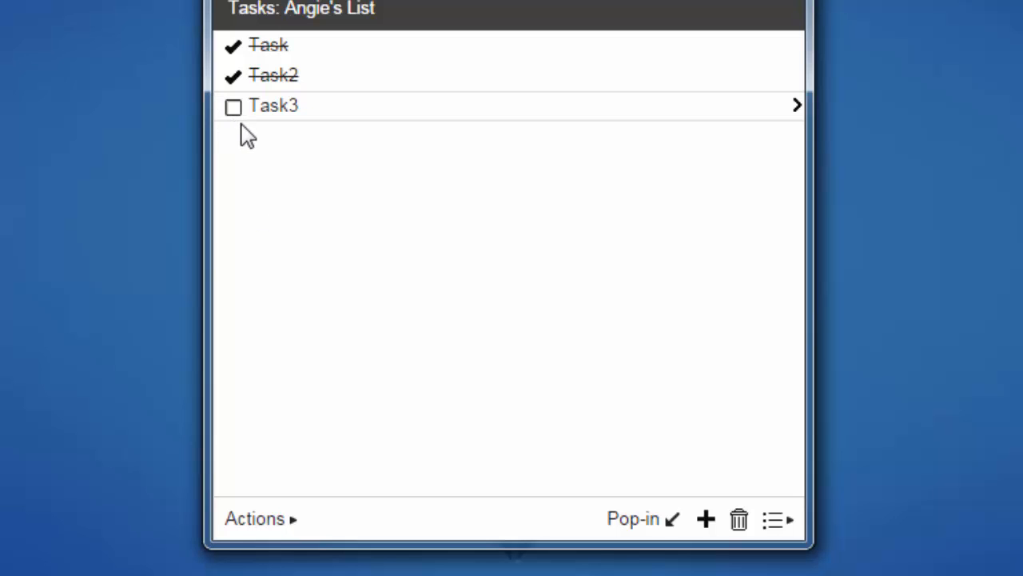
pyautogui.moveTo(510, 446)
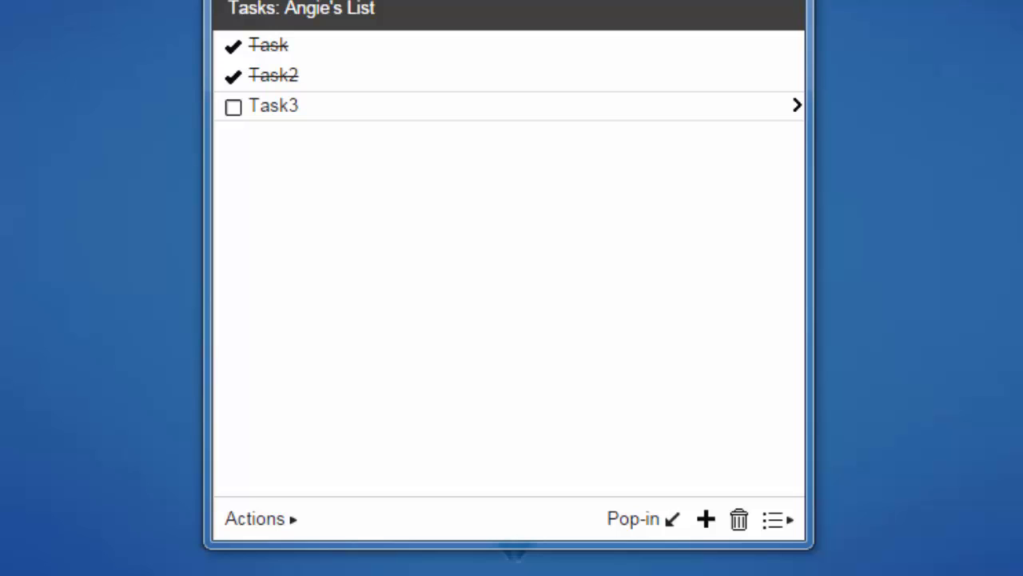
# Clear completed tasks, view the completed history, then return to Angie's List
pyautogui.click(254, 518)
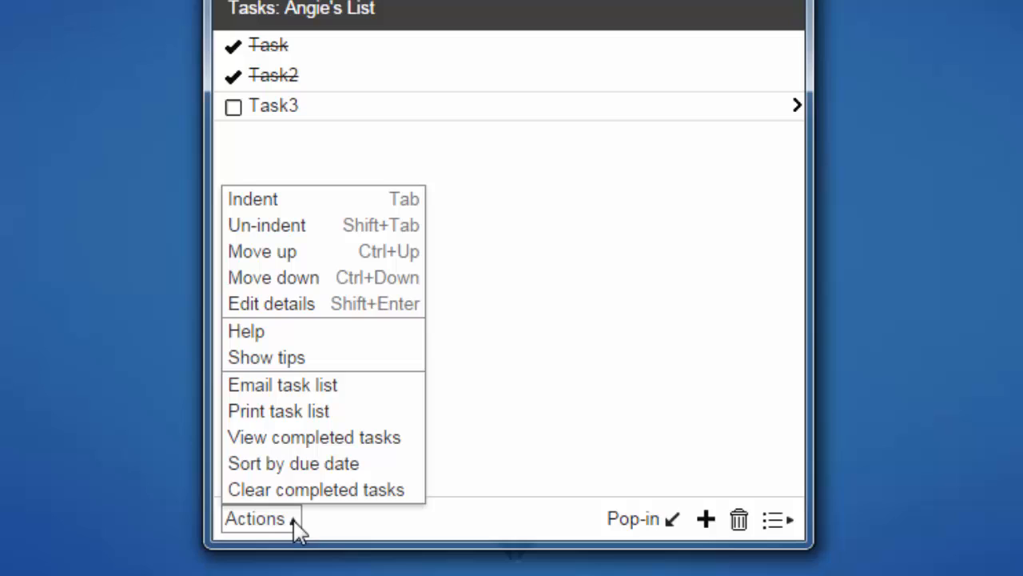
pyautogui.moveTo(315, 488)
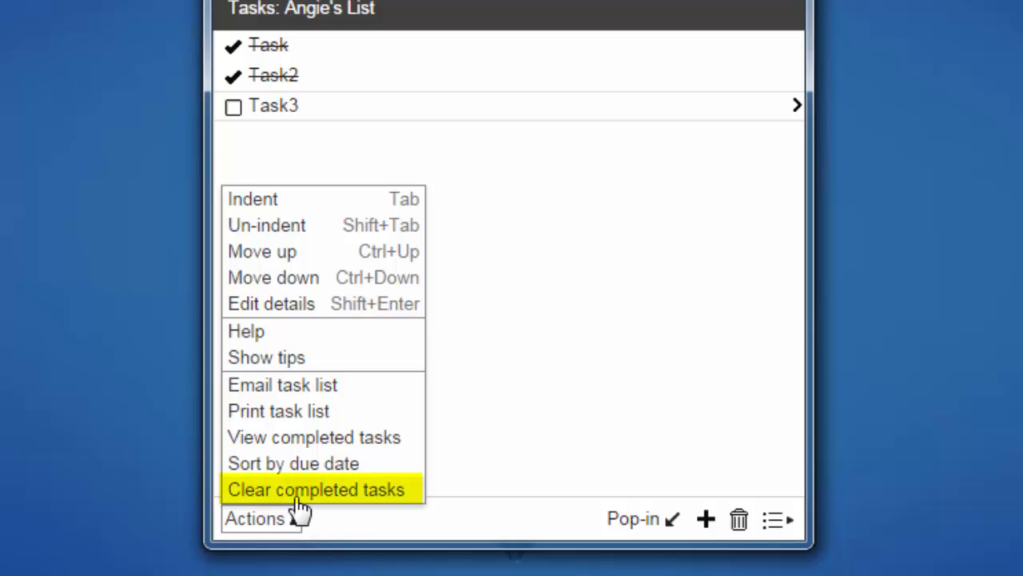
pyautogui.click(316, 489)
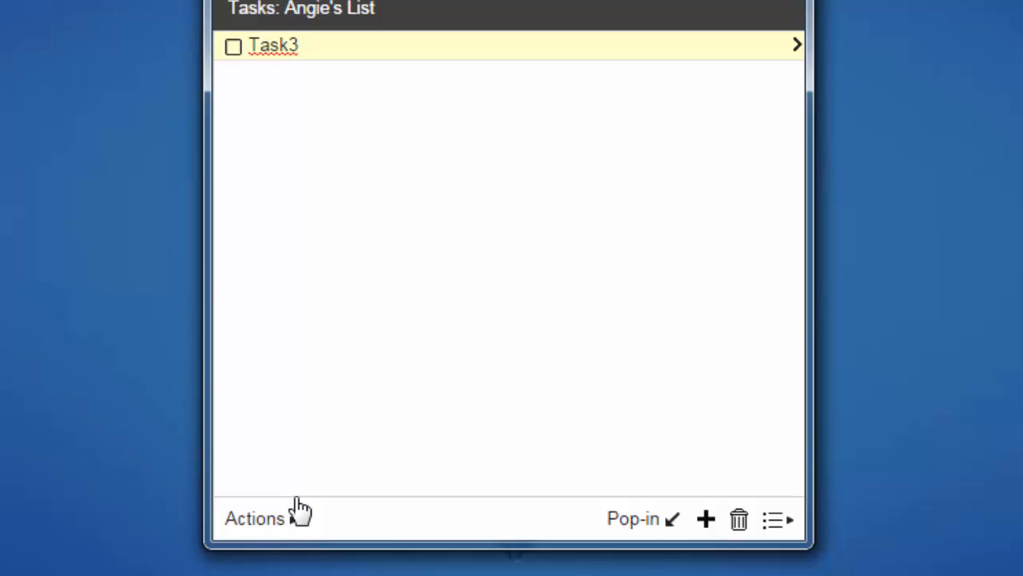
pyautogui.click(254, 518)
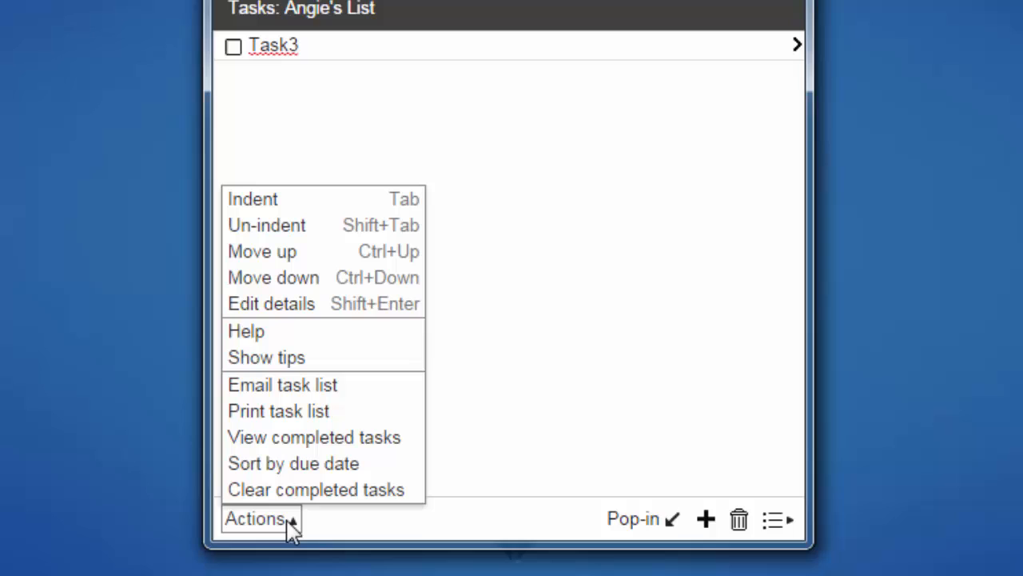
pyautogui.moveTo(314, 437)
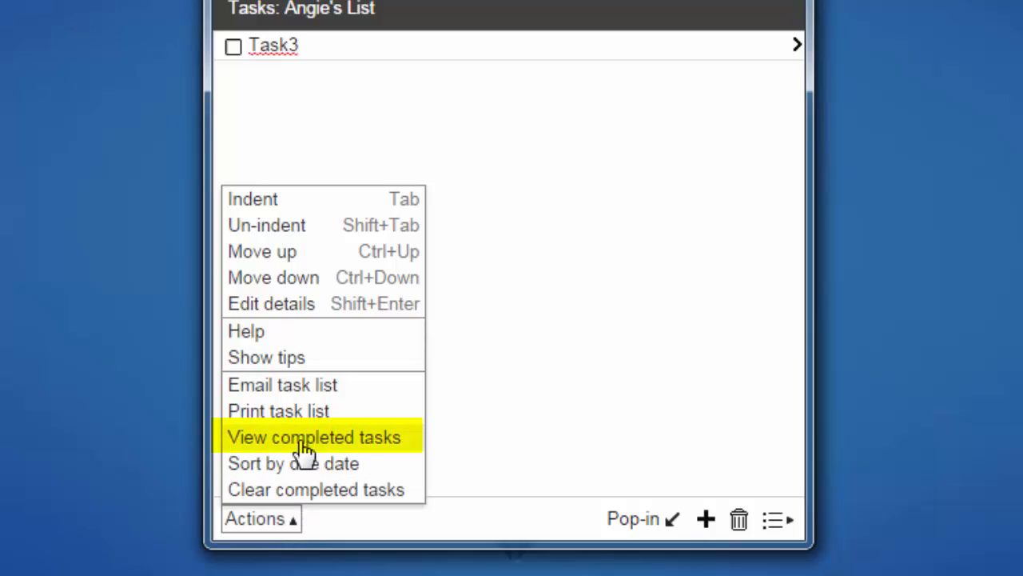
pyautogui.click(314, 437)
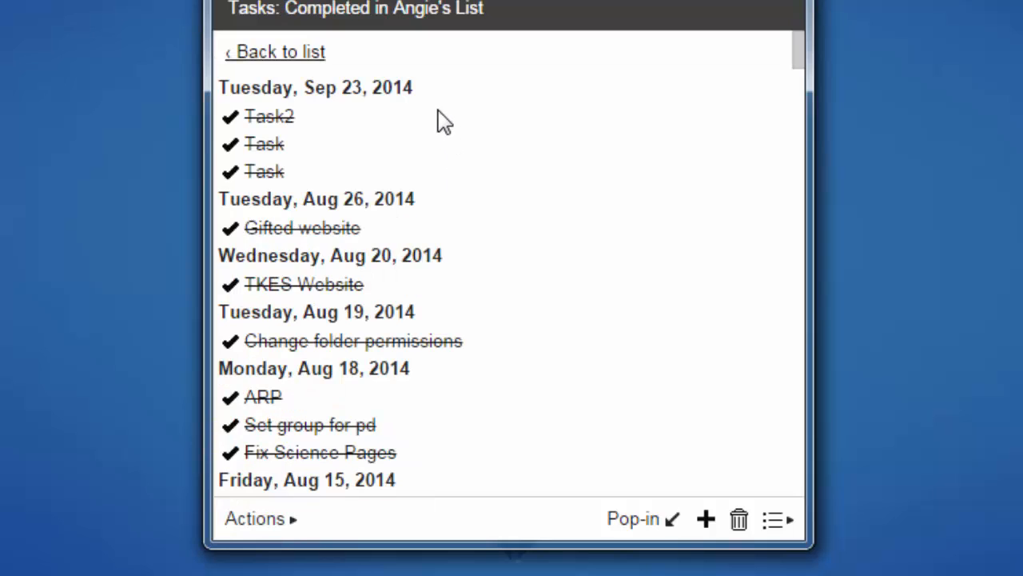
pyautogui.moveTo(420, 103)
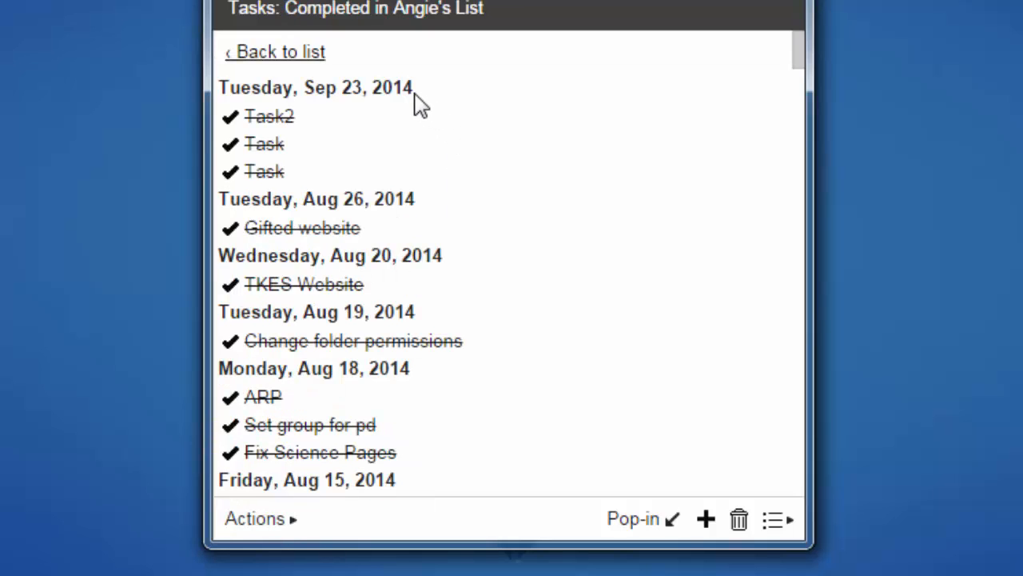
pyautogui.moveTo(432, 198)
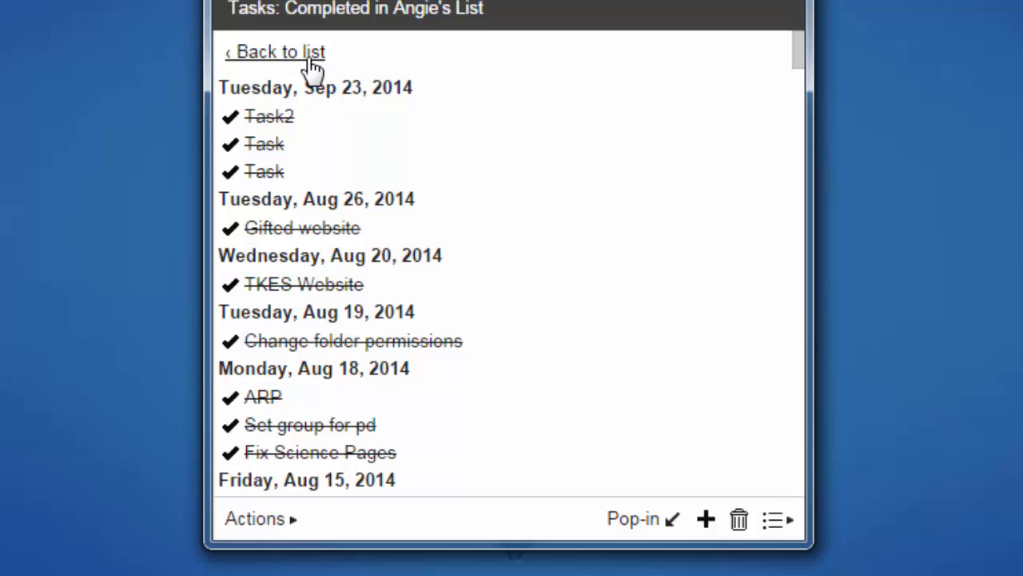
pyautogui.click(274, 51)
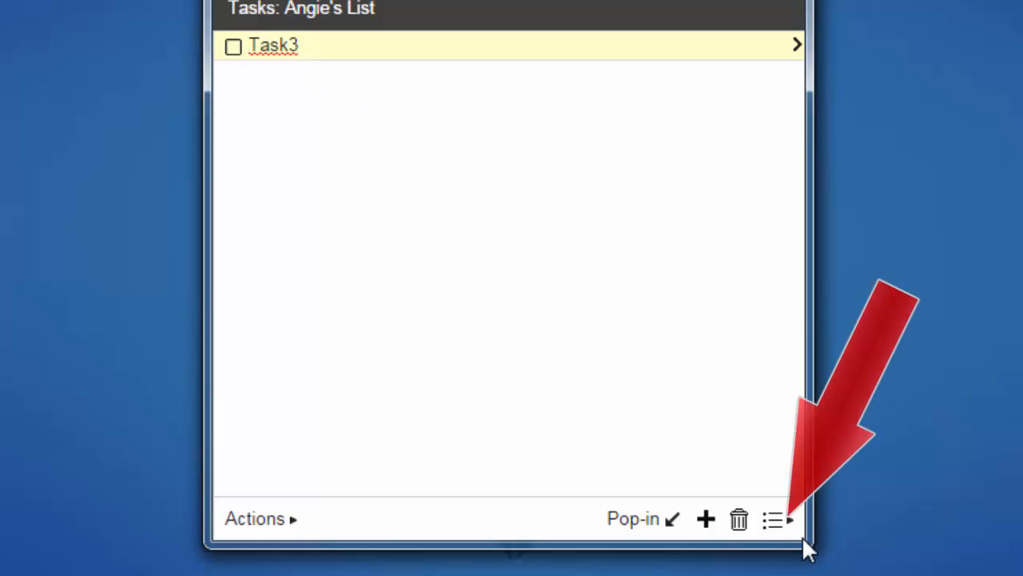
pyautogui.click(772, 519)
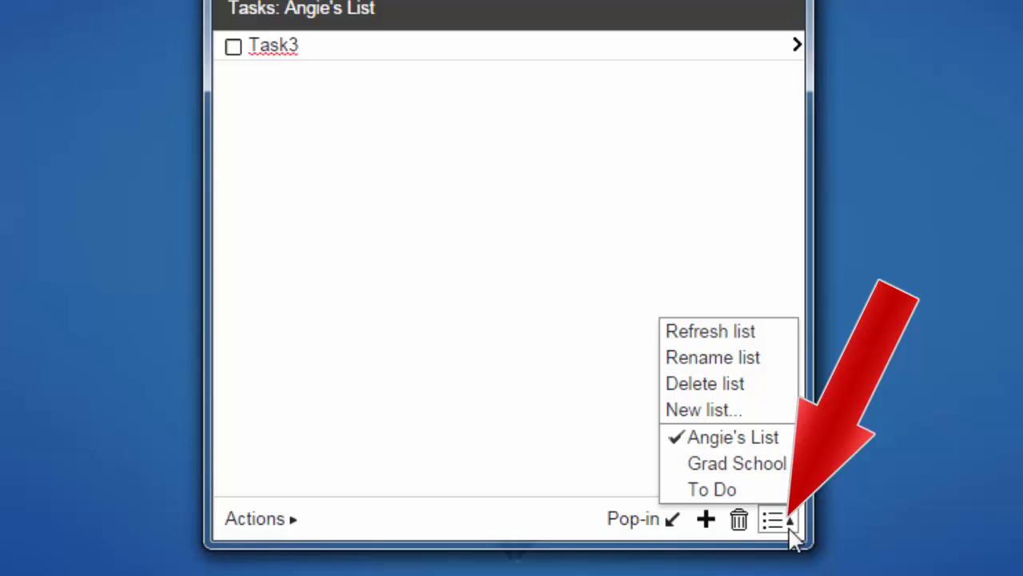
pyautogui.moveTo(736, 463)
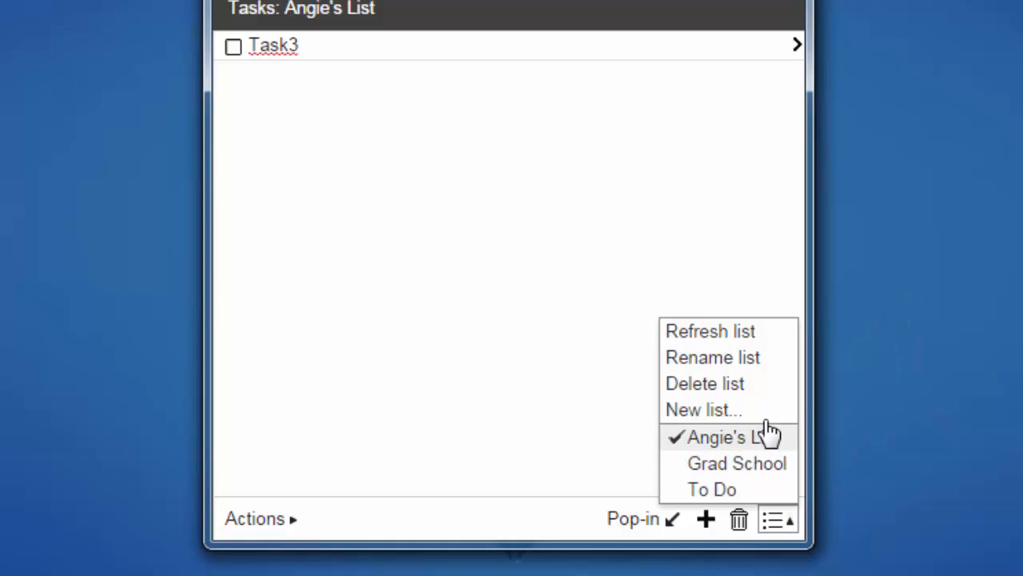
pyautogui.click(703, 409)
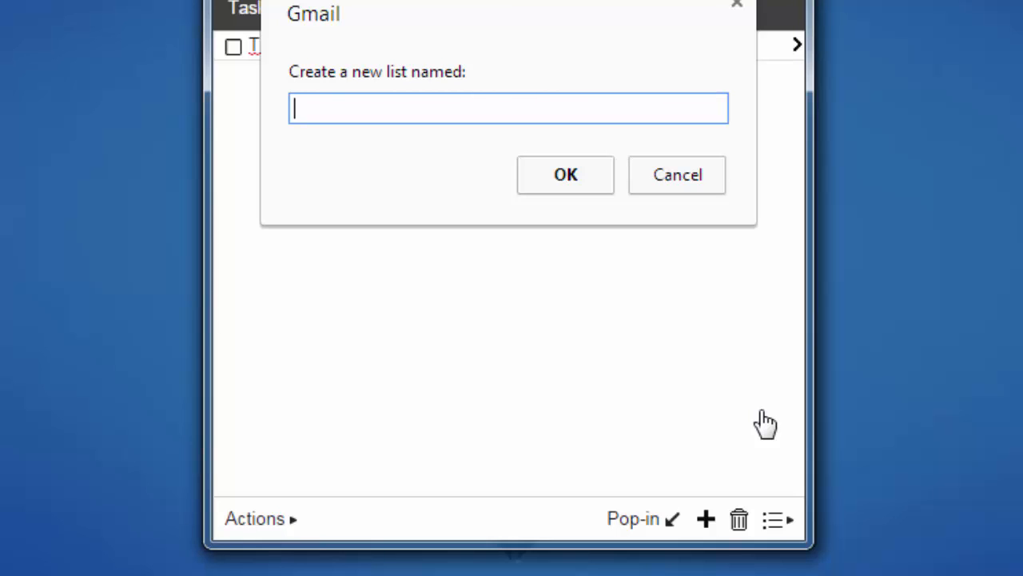
pyautogui.moveTo(686, 224)
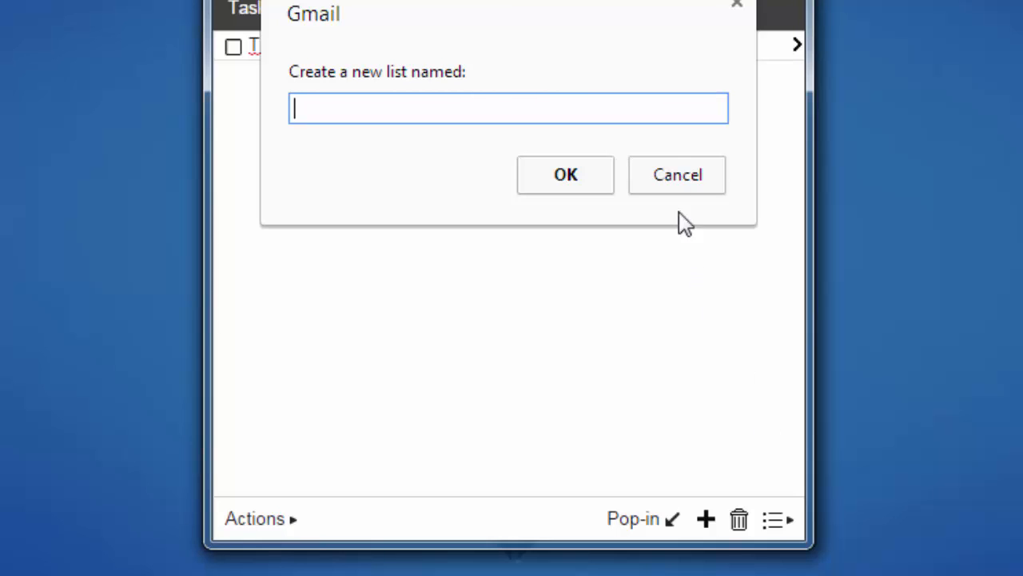
pyautogui.moveTo(787, 531)
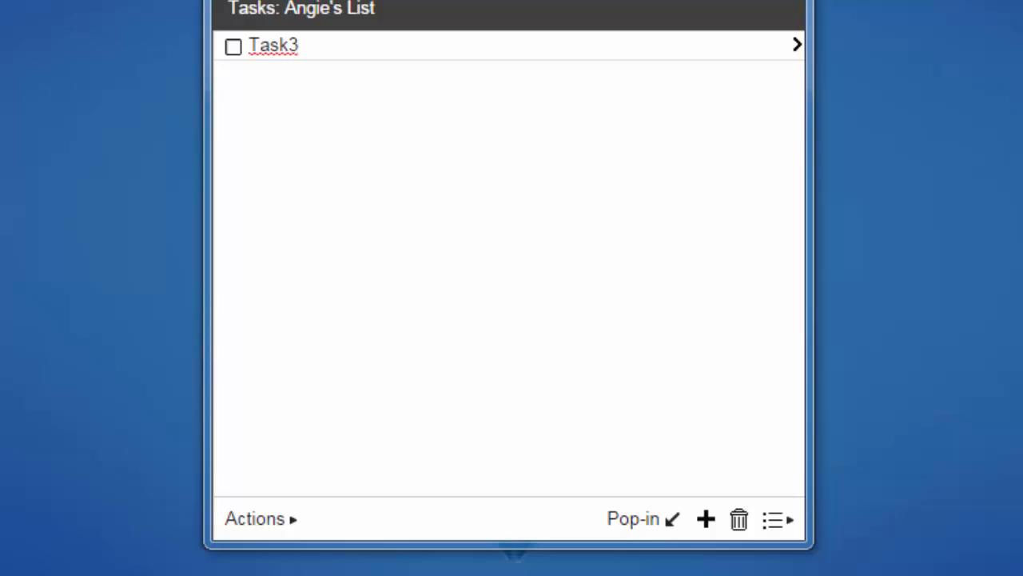
pyautogui.moveTo(313, 189)
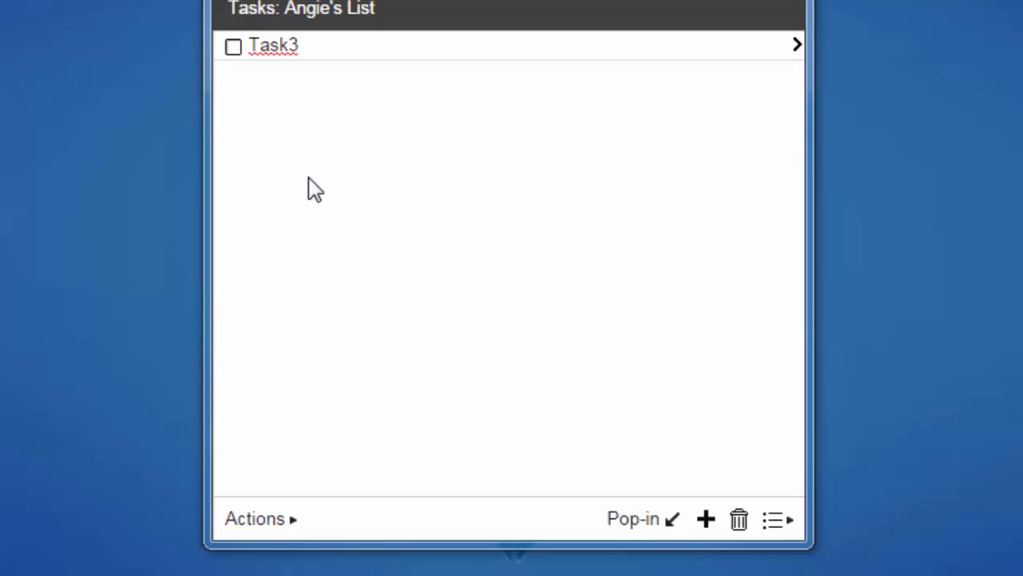
# Add 'Main Task' with indented subtasks 'Part 1' and 'Part 2' beneath it
pyautogui.click(704, 519)
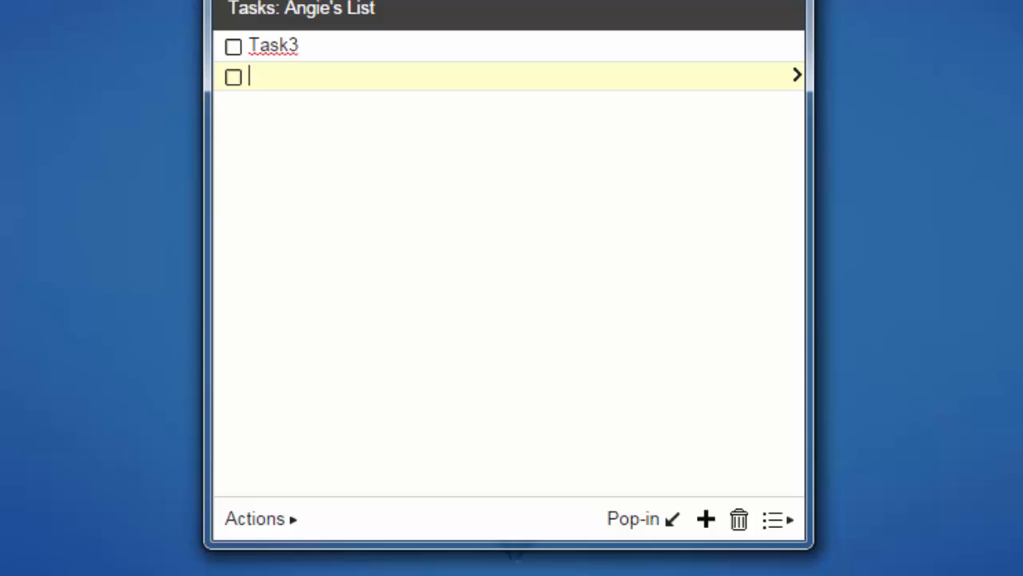
pyautogui.write('Main Task')
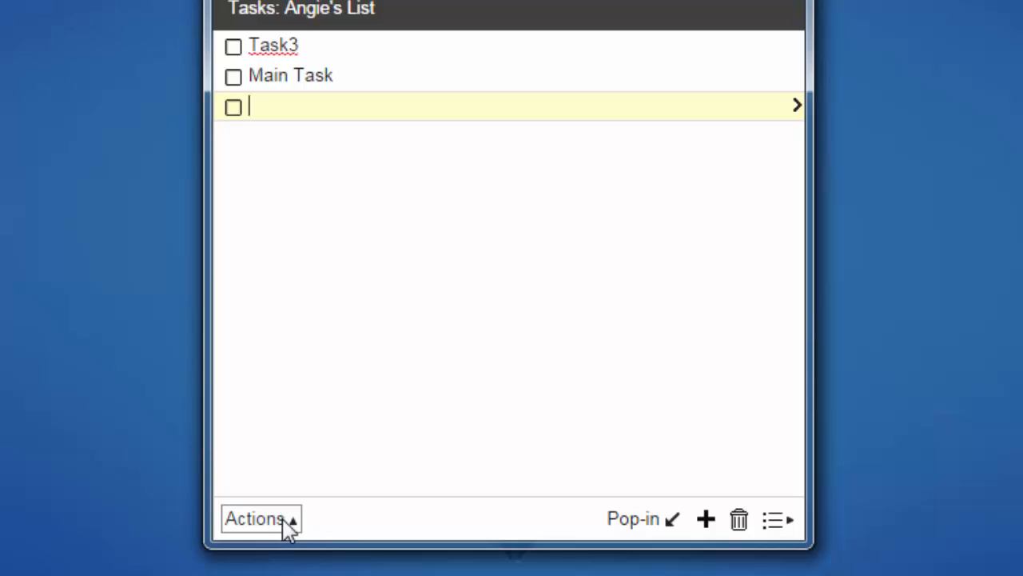
pyautogui.click(254, 518)
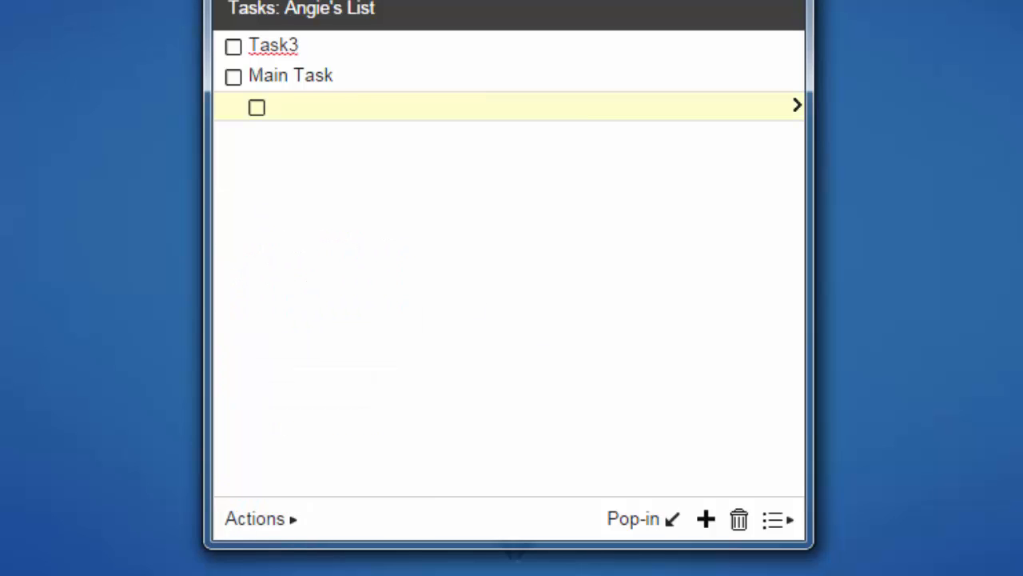
pyautogui.write('Part')
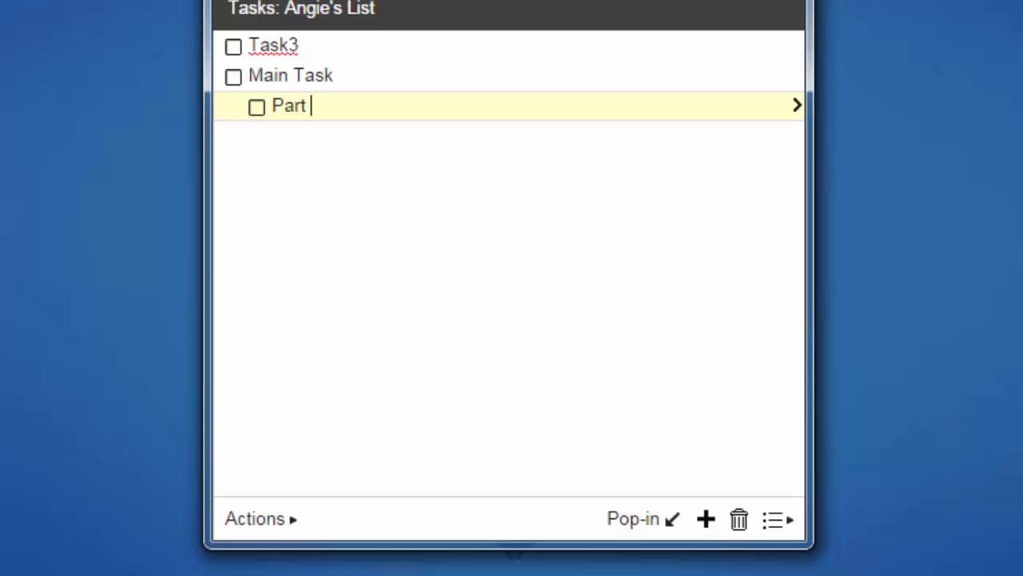
pyautogui.press('Return')
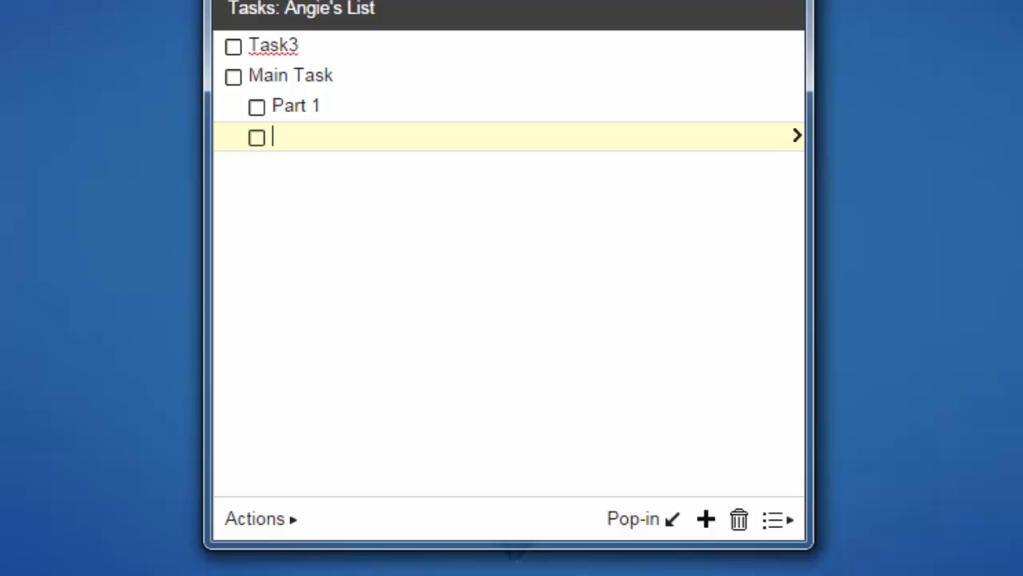
pyautogui.write('Part')
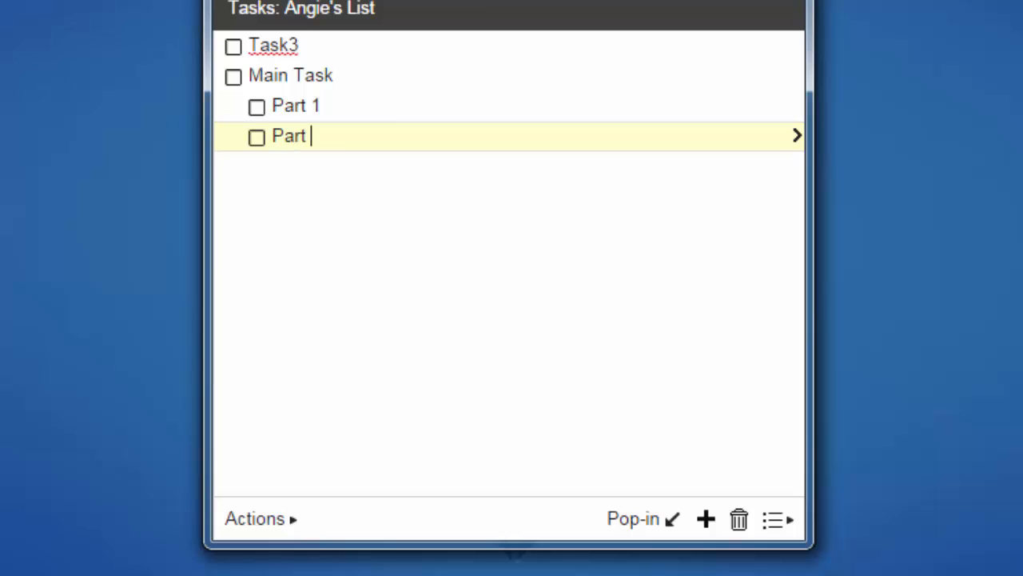
pyautogui.write('2')
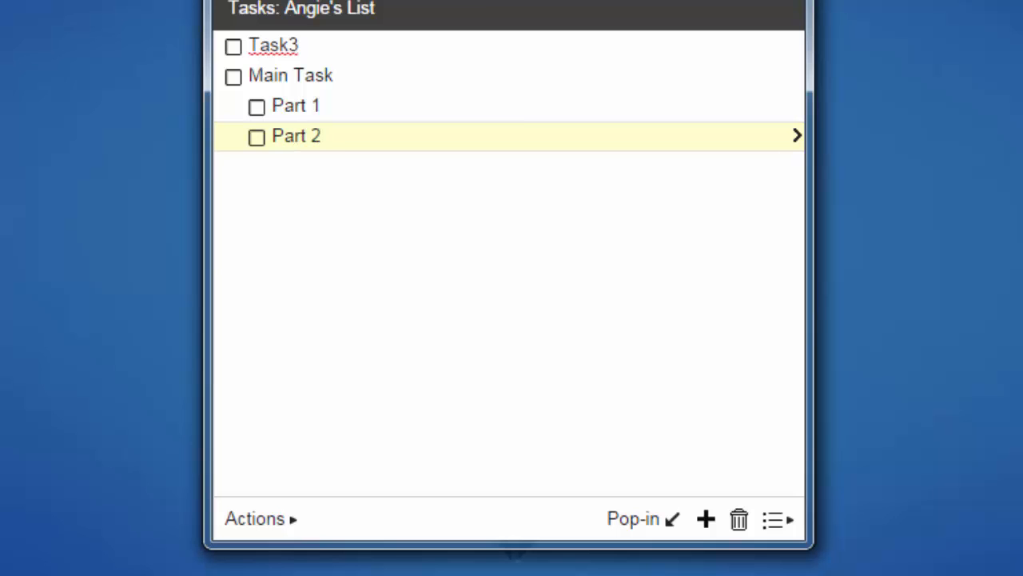
pyautogui.click(704, 519)
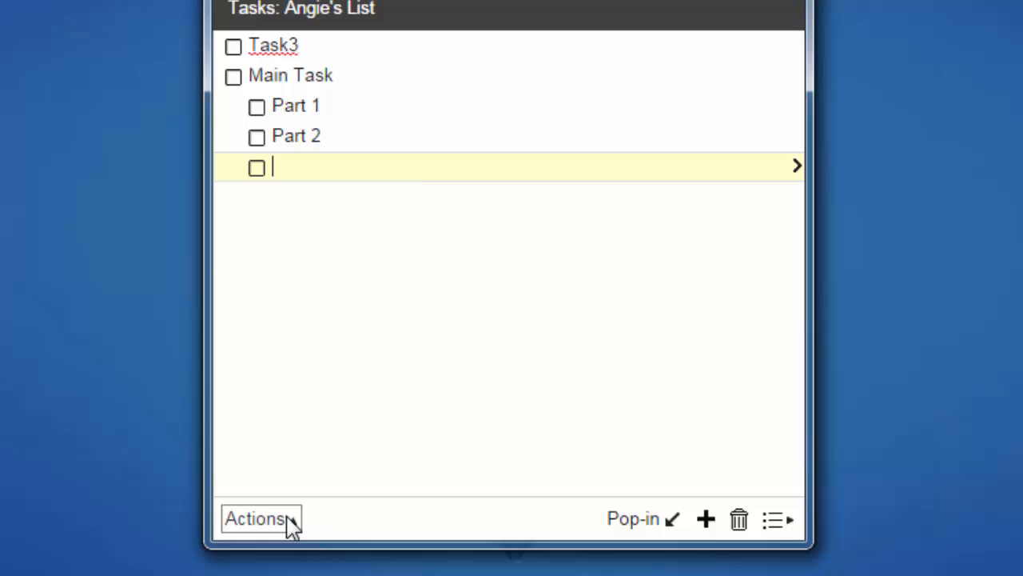
# Un-indent the new row and name it 'Main Task 2'
pyautogui.click(259, 518)
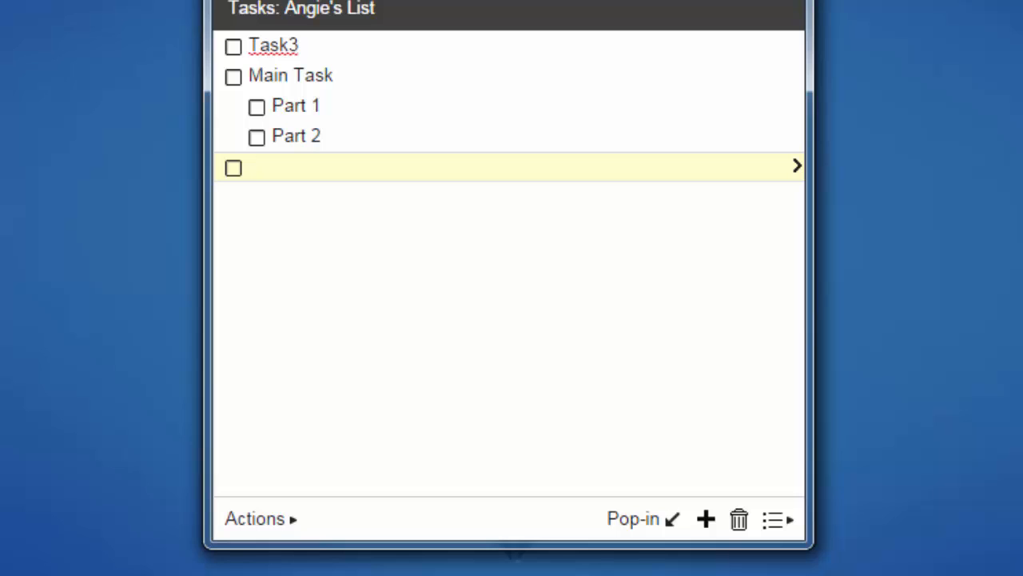
pyautogui.write('Main Task 2')
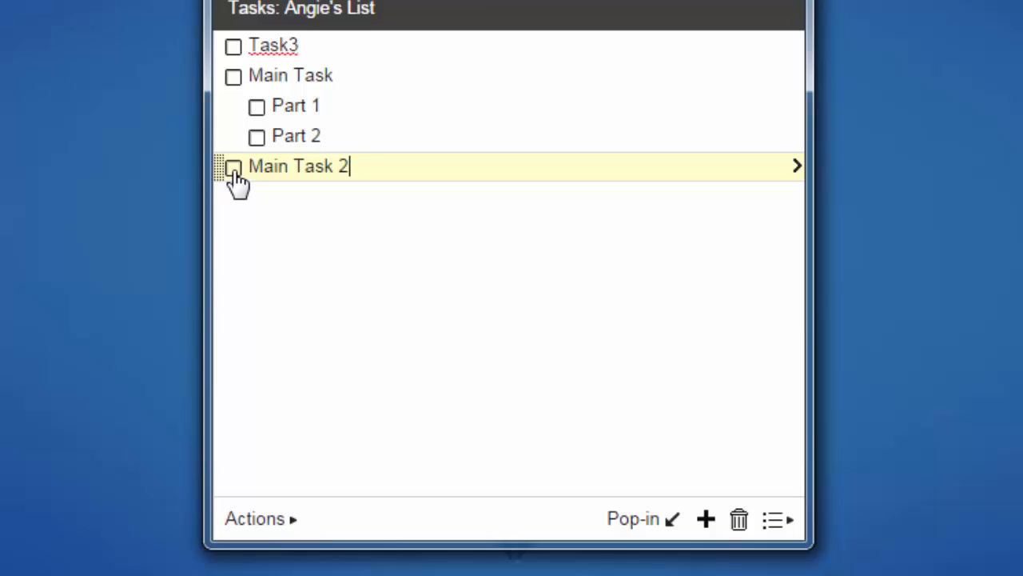
pyautogui.moveTo(388, 169)
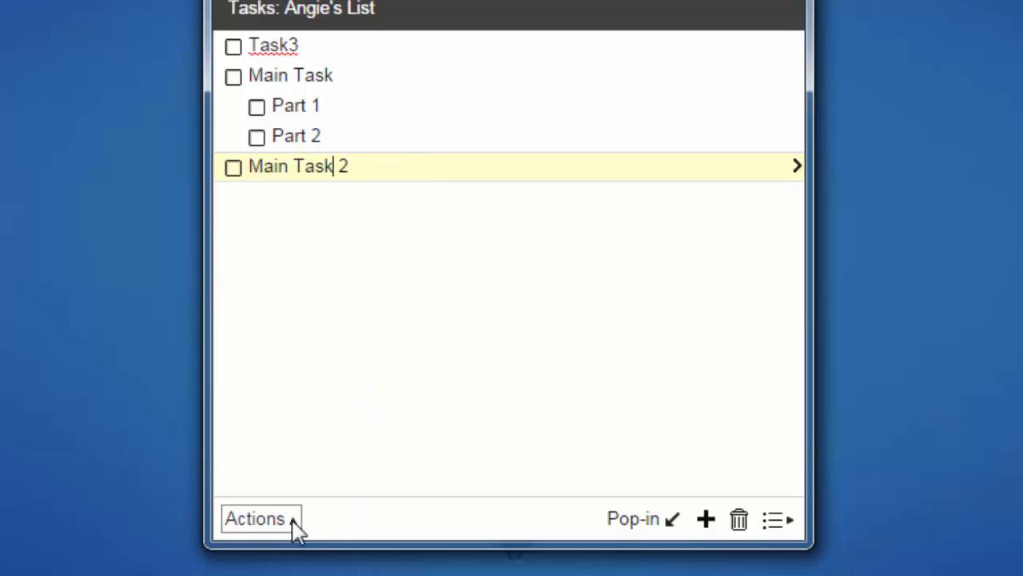
# Move Main Task 2 above Main Task, then reselect it to move back
pyautogui.click(254, 518)
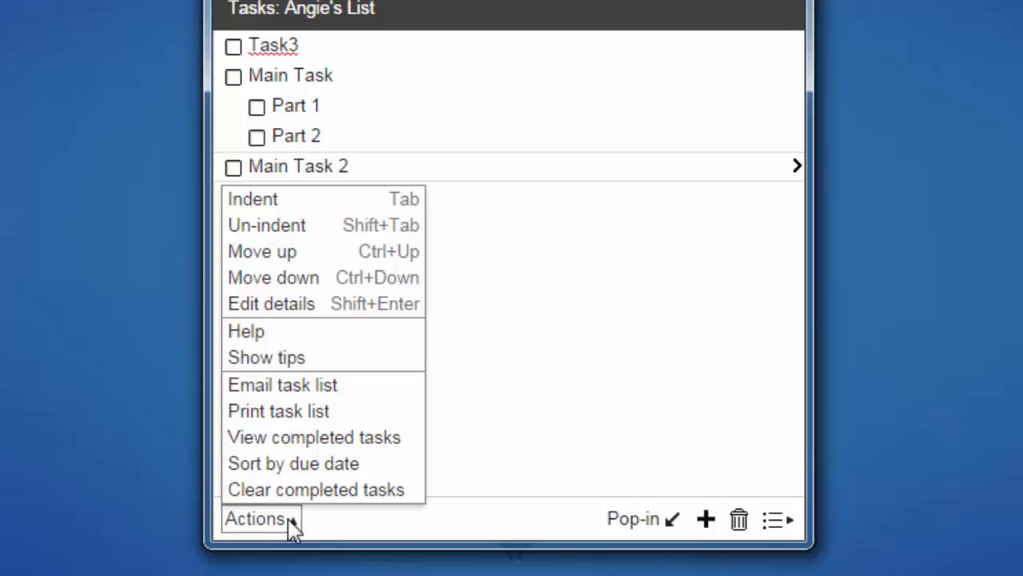
pyautogui.moveTo(279, 268)
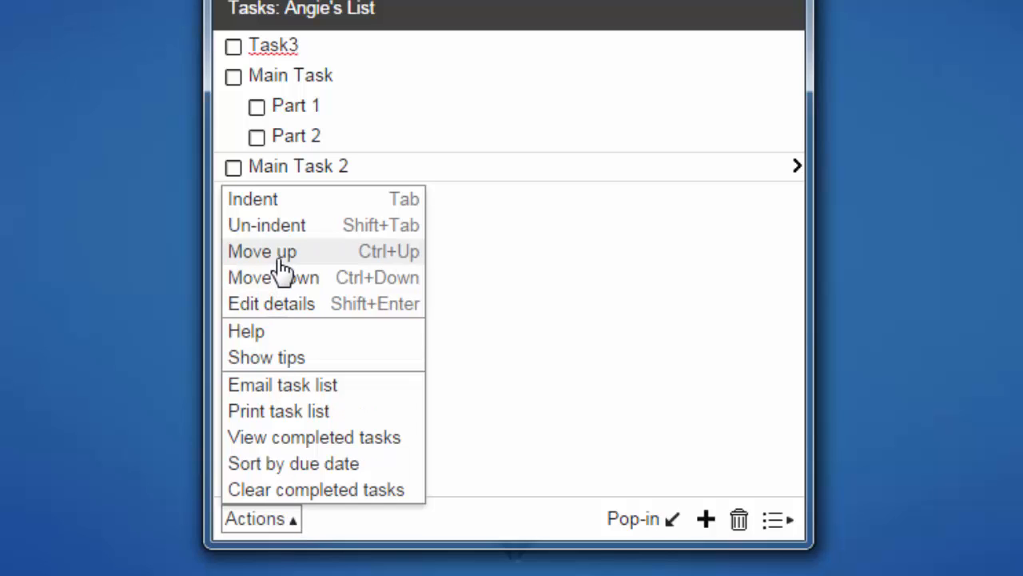
pyautogui.click(262, 251)
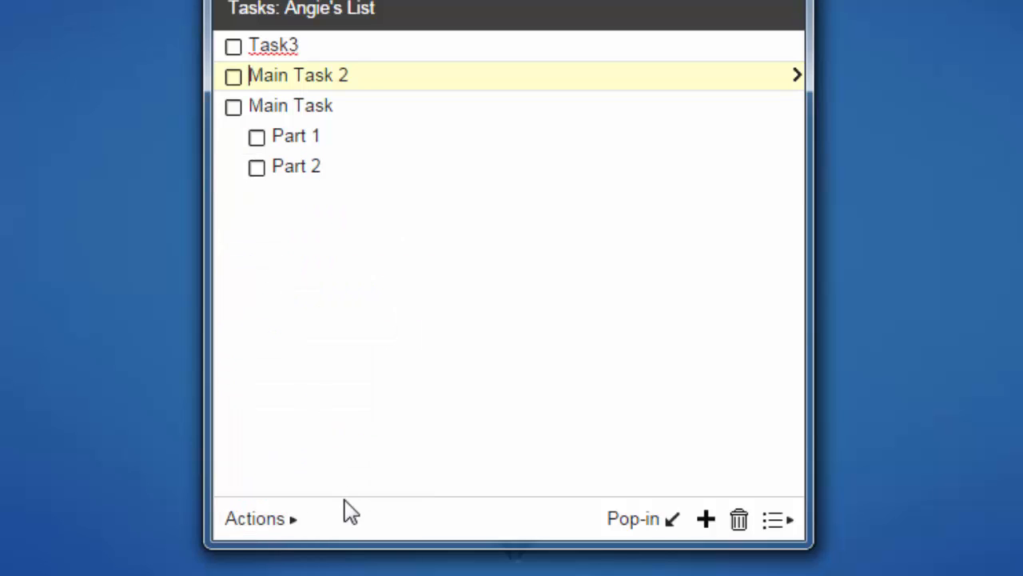
pyautogui.click(254, 518)
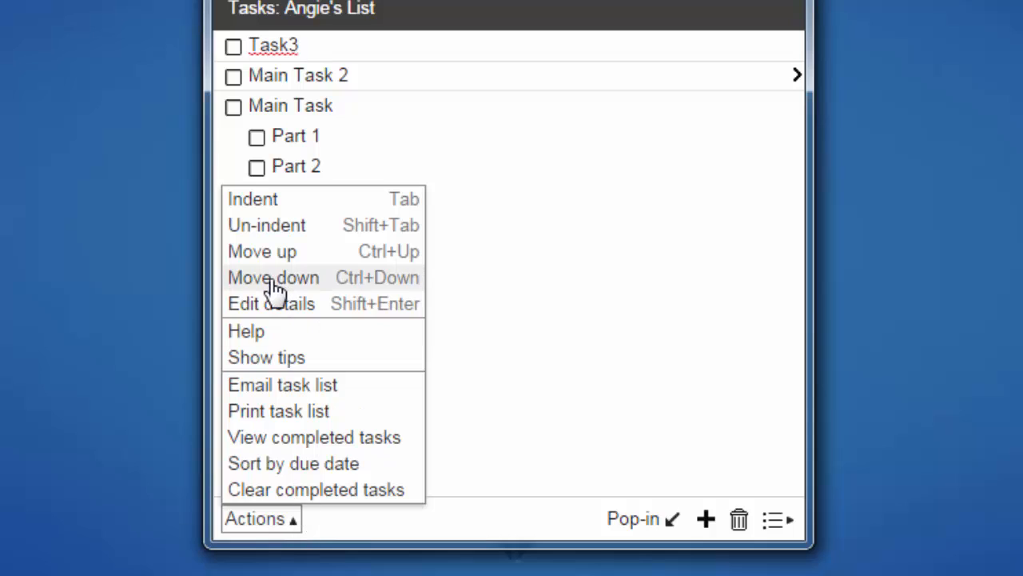
pyautogui.click(272, 278)
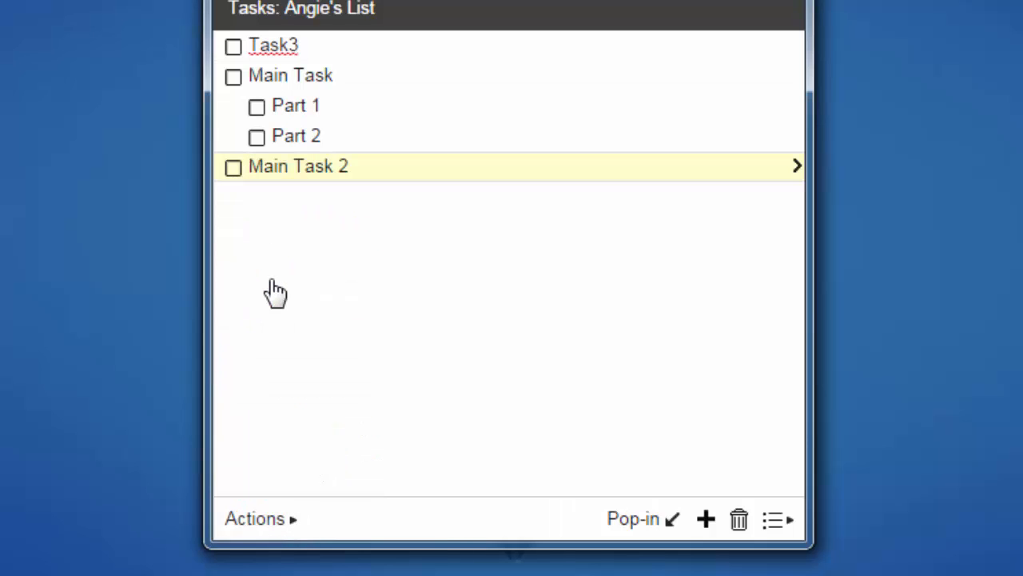
pyautogui.moveTo(275, 292)
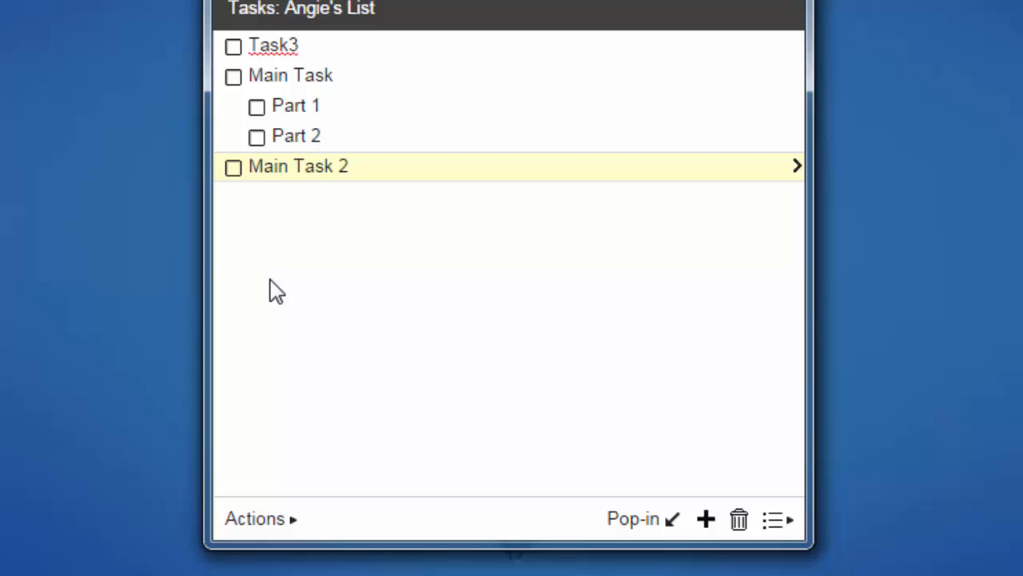
pyautogui.moveTo(232, 45)
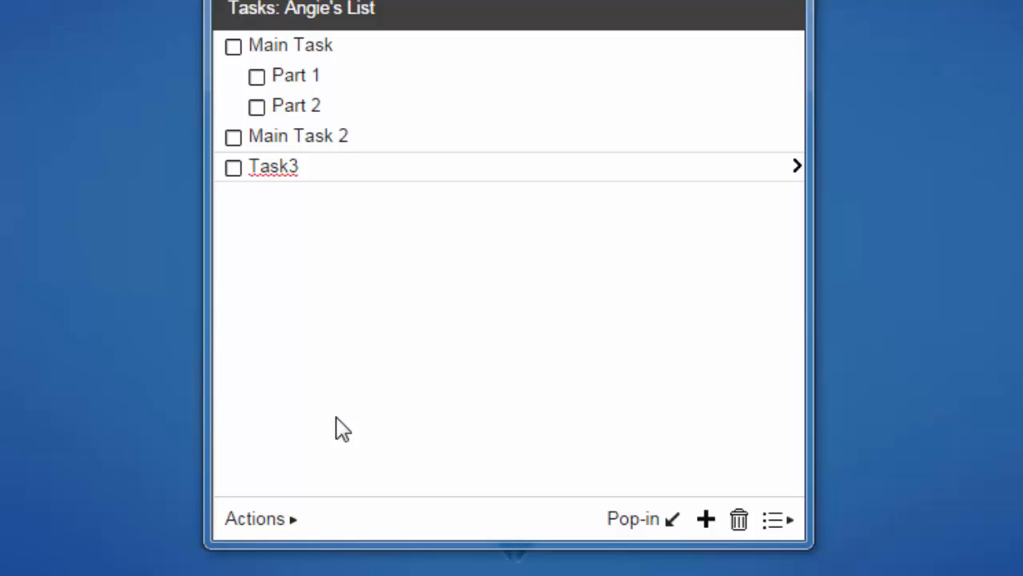
pyautogui.click(274, 166)
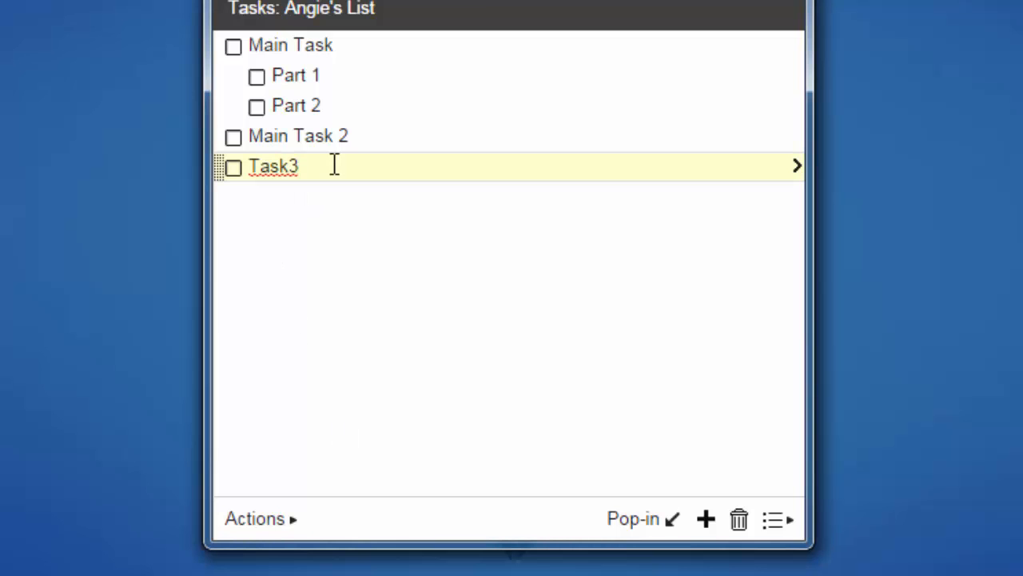
pyautogui.moveTo(356, 382)
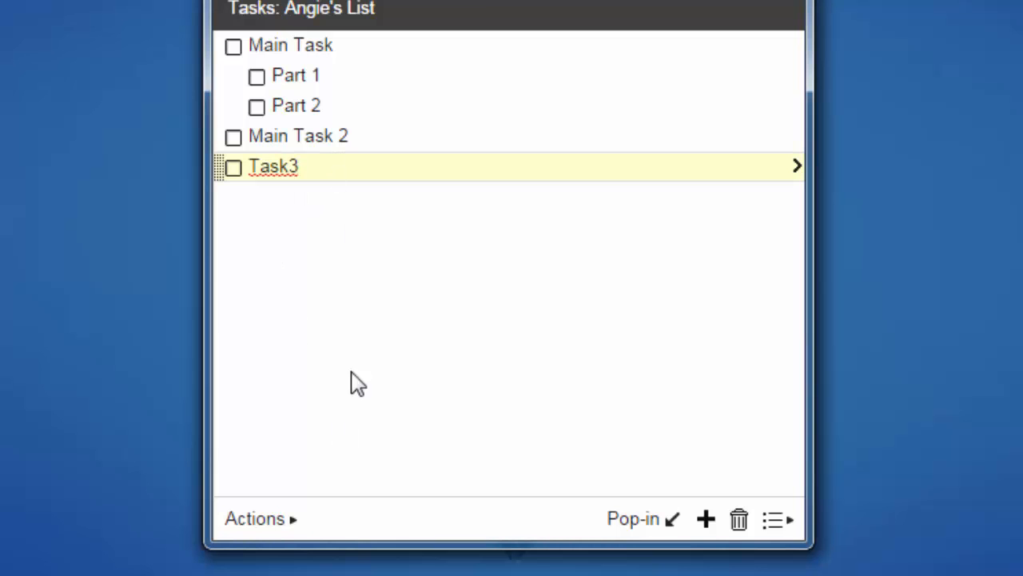
pyautogui.click(256, 518)
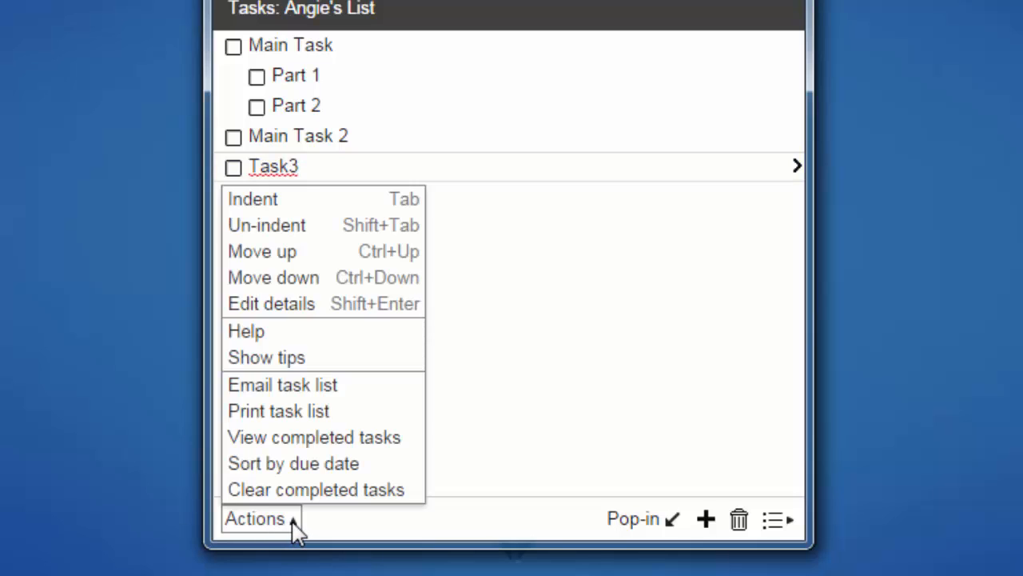
pyautogui.moveTo(320, 312)
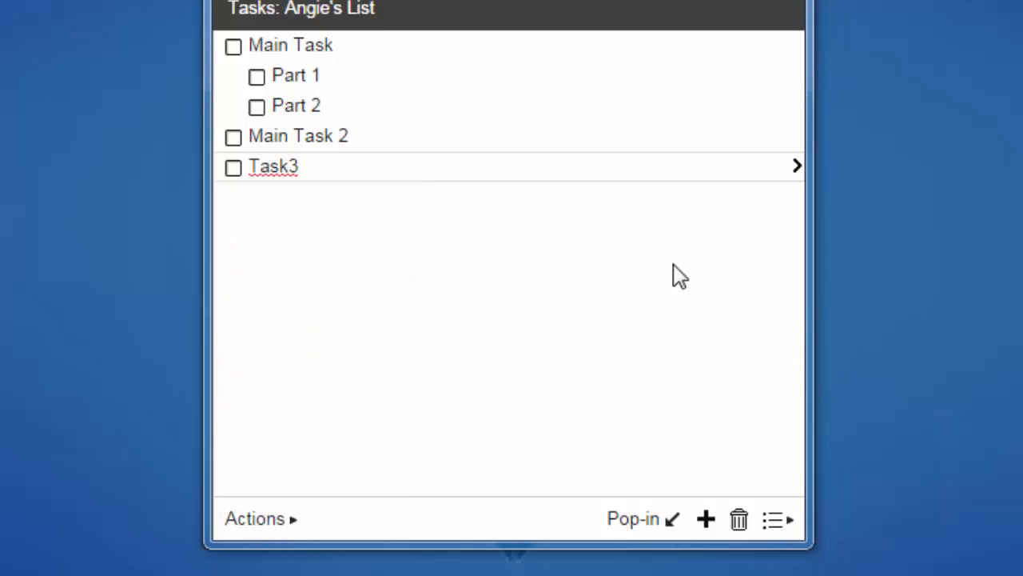
pyautogui.moveTo(797, 183)
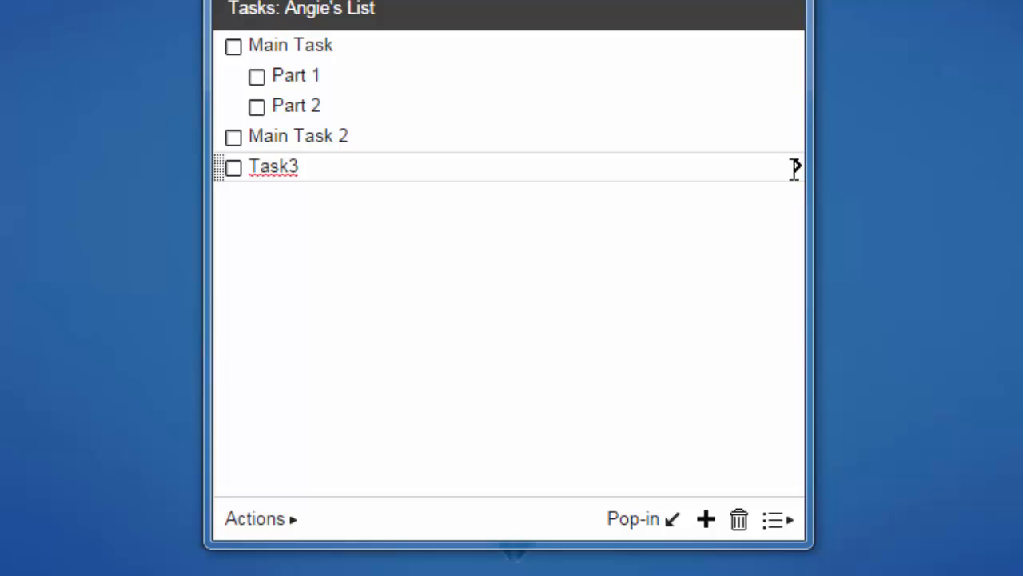
# Set Task3's due date to September 26, 2014 in its details
pyautogui.click(793, 167)
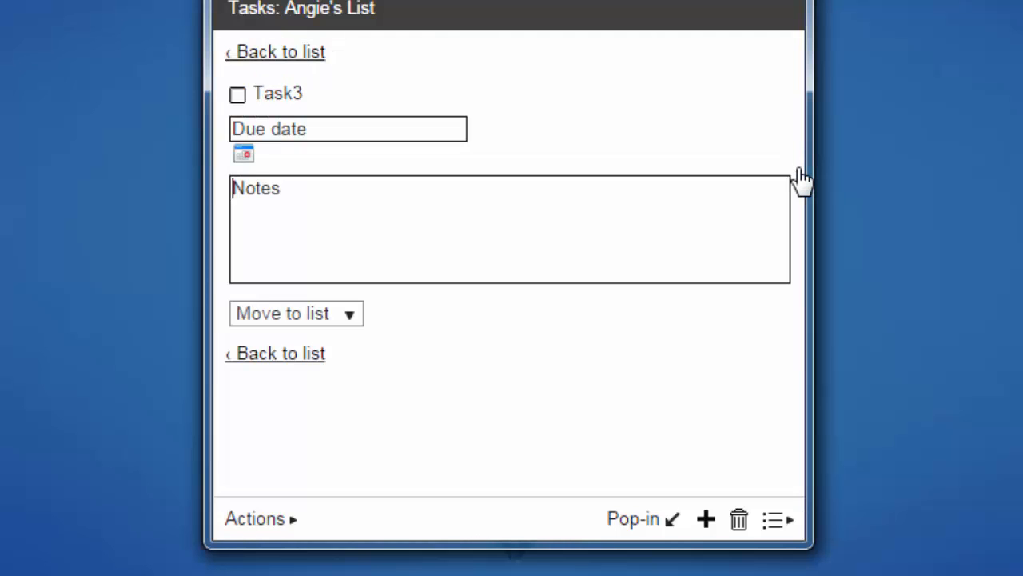
pyautogui.moveTo(799, 178)
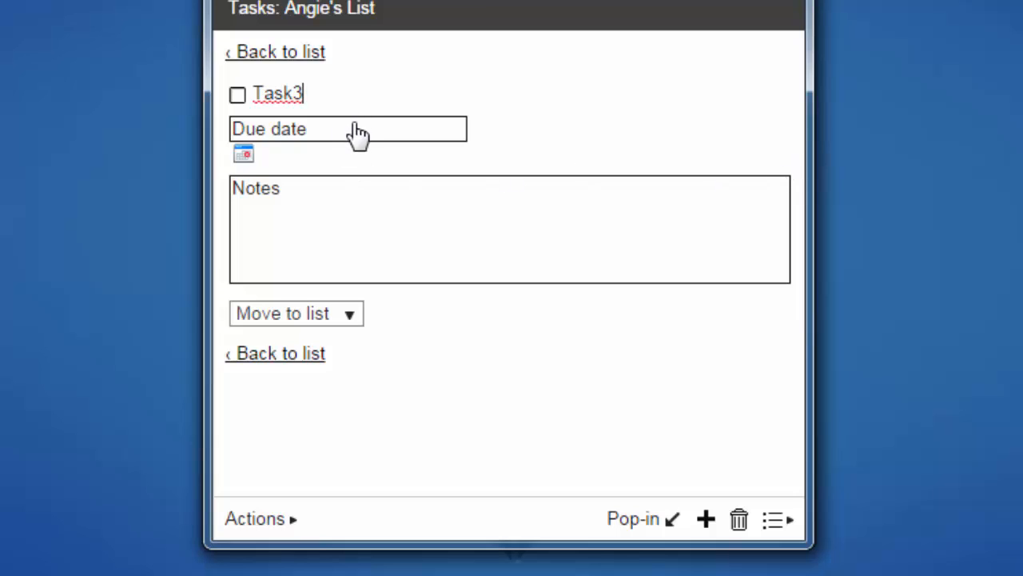
pyautogui.click(348, 129)
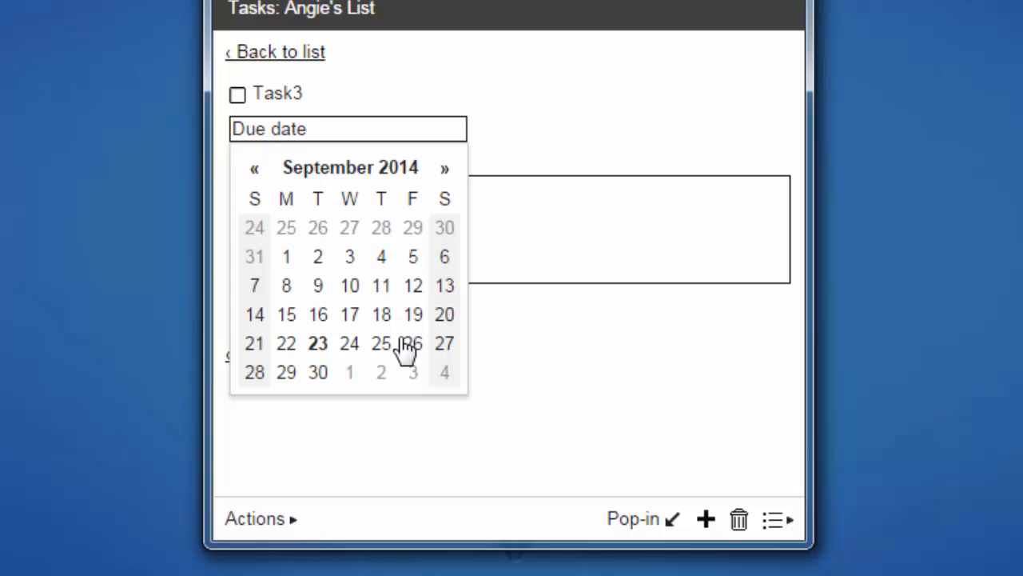
pyautogui.click(412, 343)
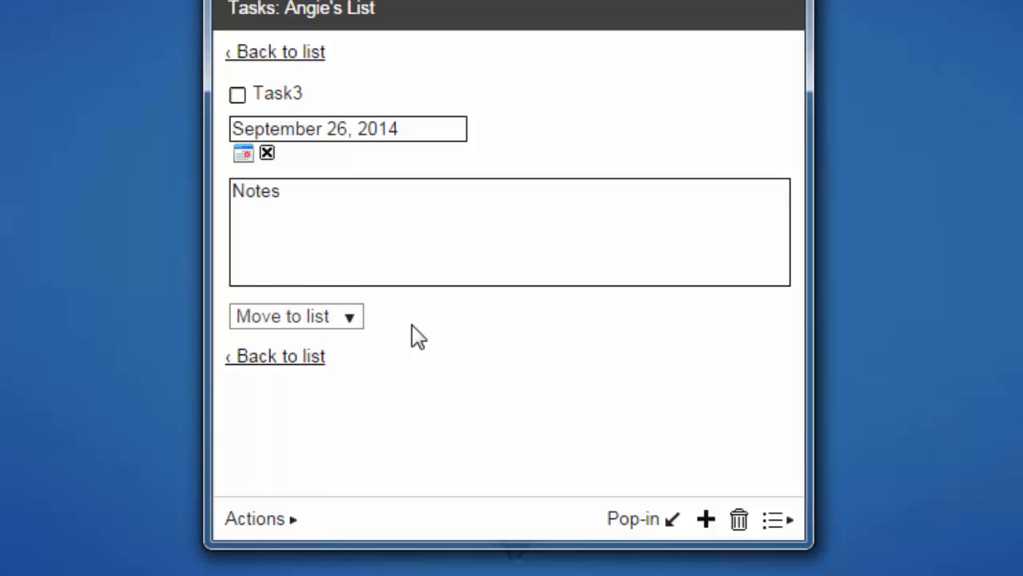
pyautogui.moveTo(285, 72)
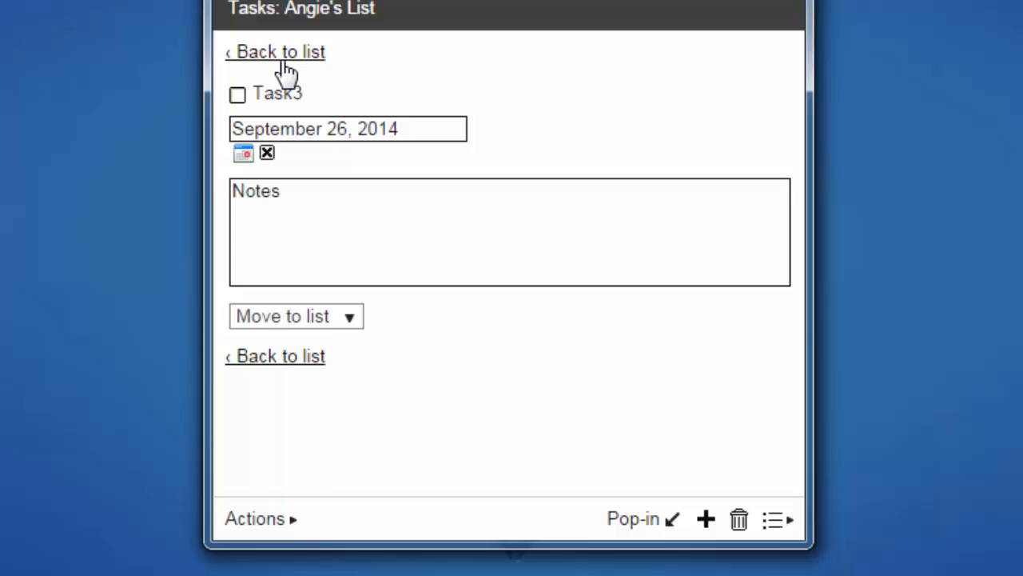
# Return to Angie's List, select Task3, and bring up the task actions
pyautogui.click(280, 51)
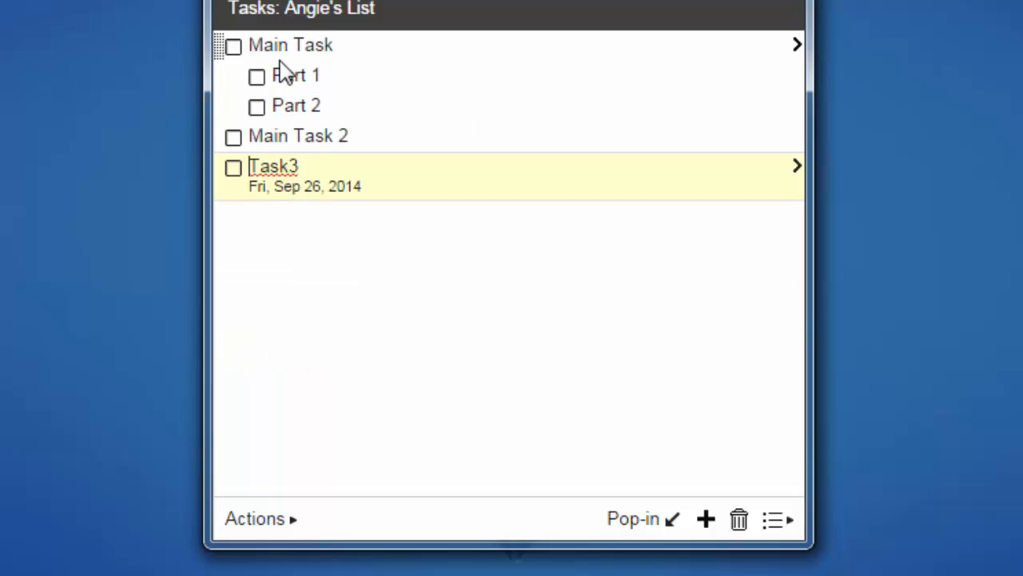
pyautogui.moveTo(319, 223)
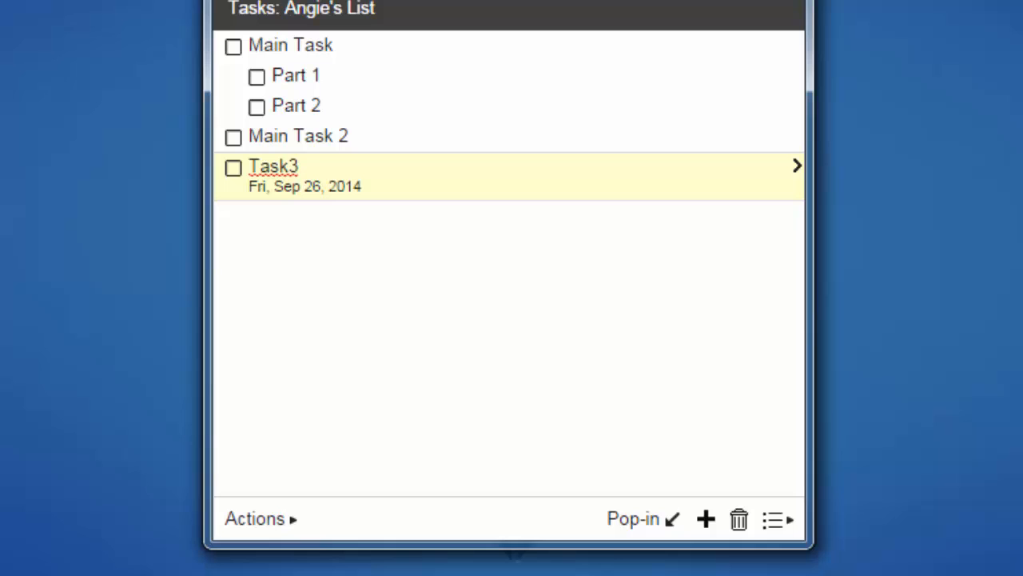
pyautogui.click(250, 165)
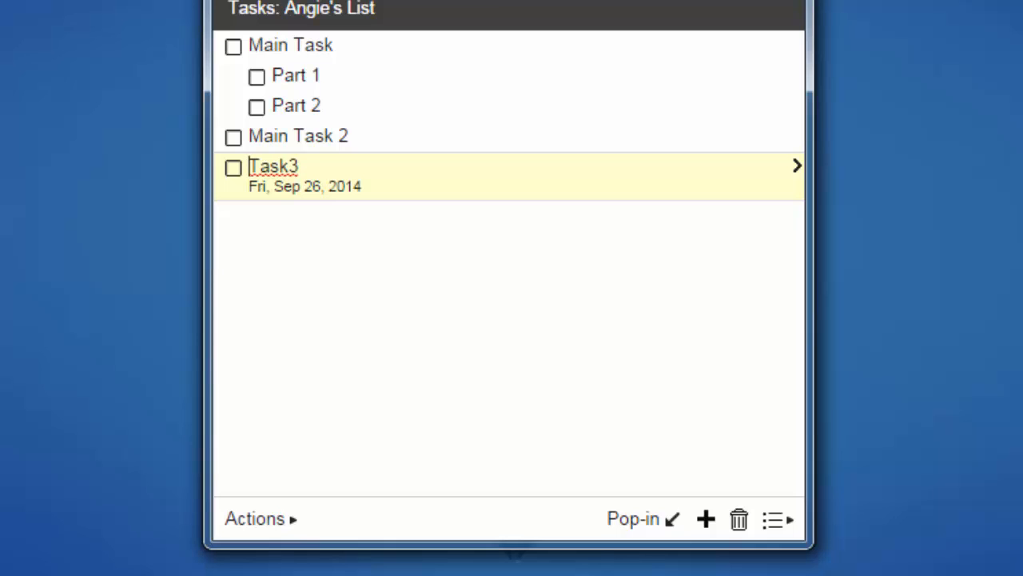
pyautogui.click(254, 518)
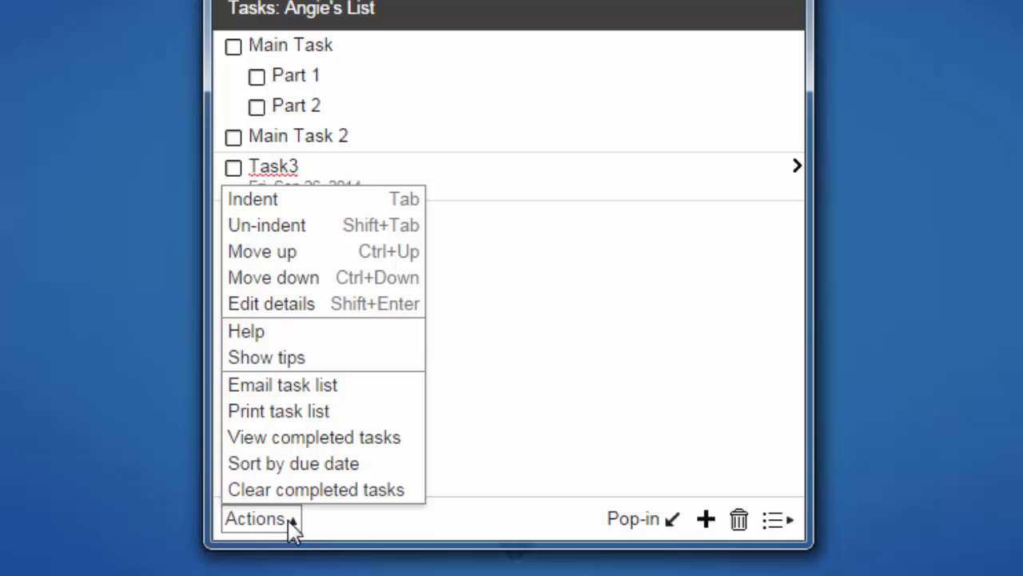
# Sort Angie's List by due date, grouping Task3 under Friday, Sep 26, 2014
pyautogui.click(293, 463)
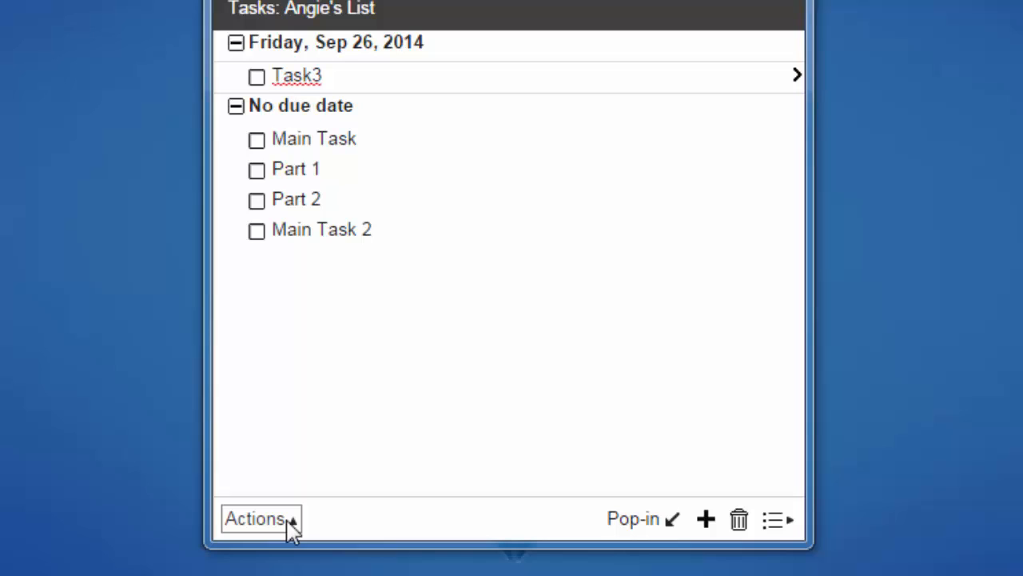
pyautogui.click(254, 518)
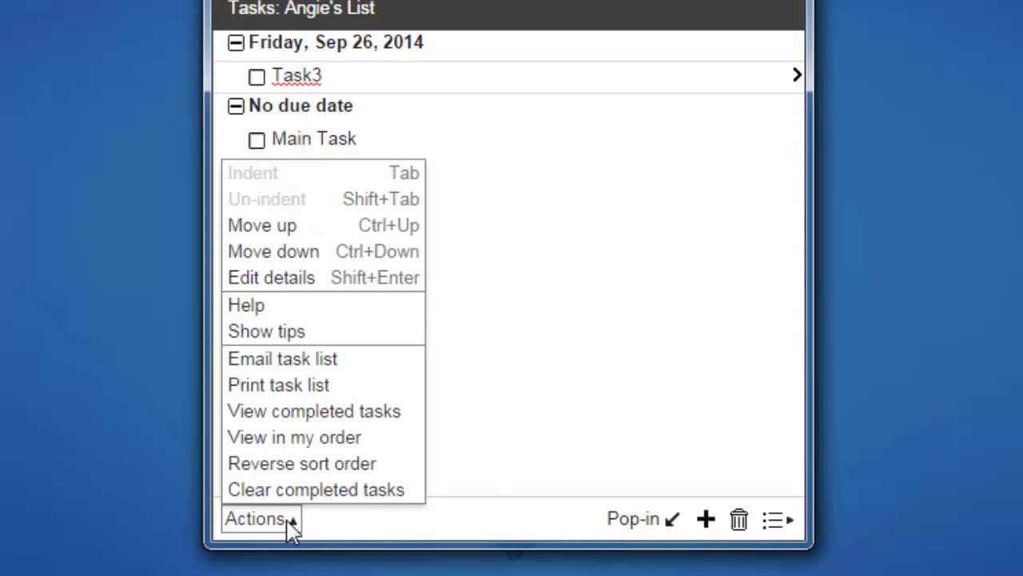
pyautogui.moveTo(400, 392)
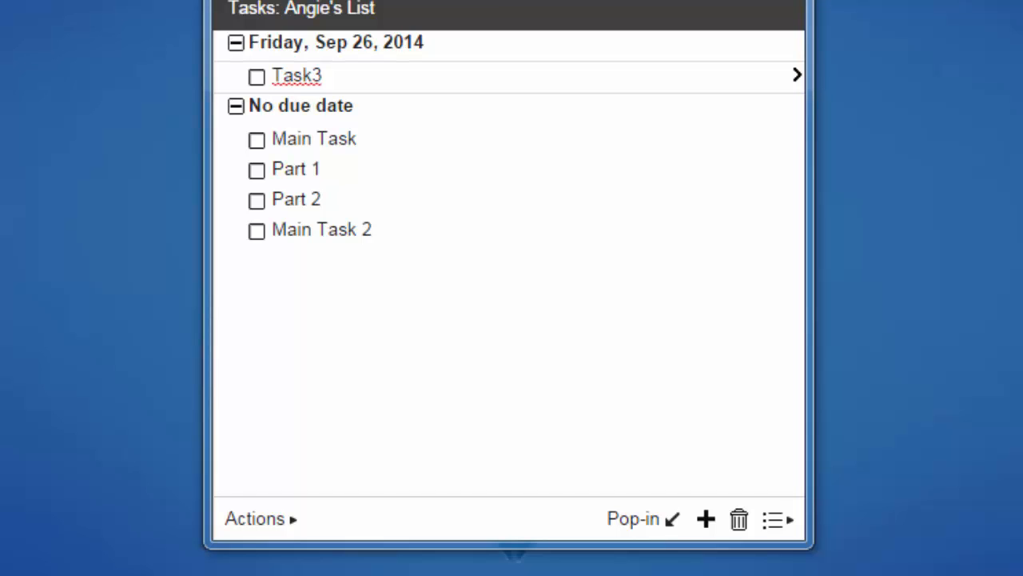
pyautogui.moveTo(612, 565)
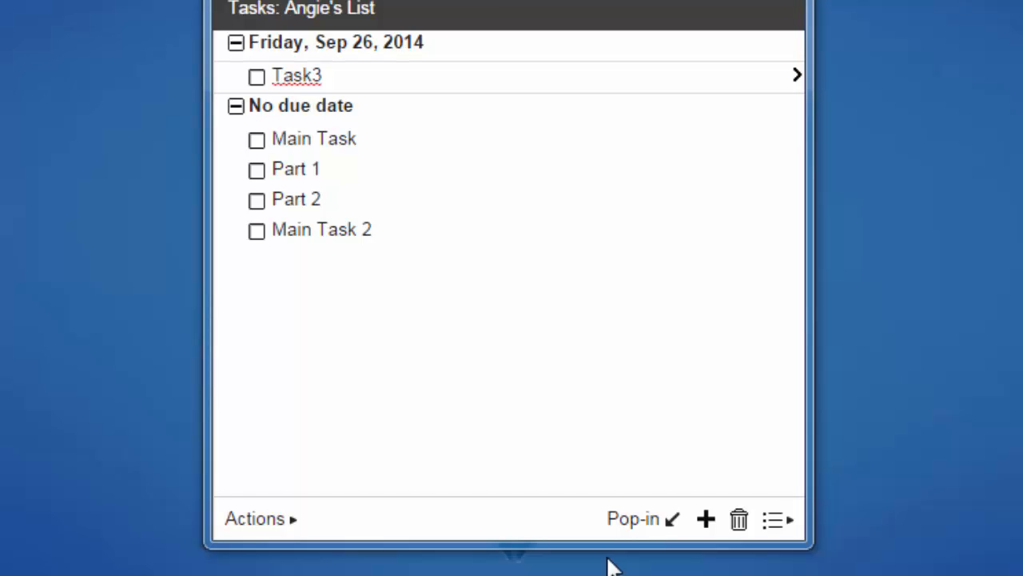
pyautogui.moveTo(633, 518)
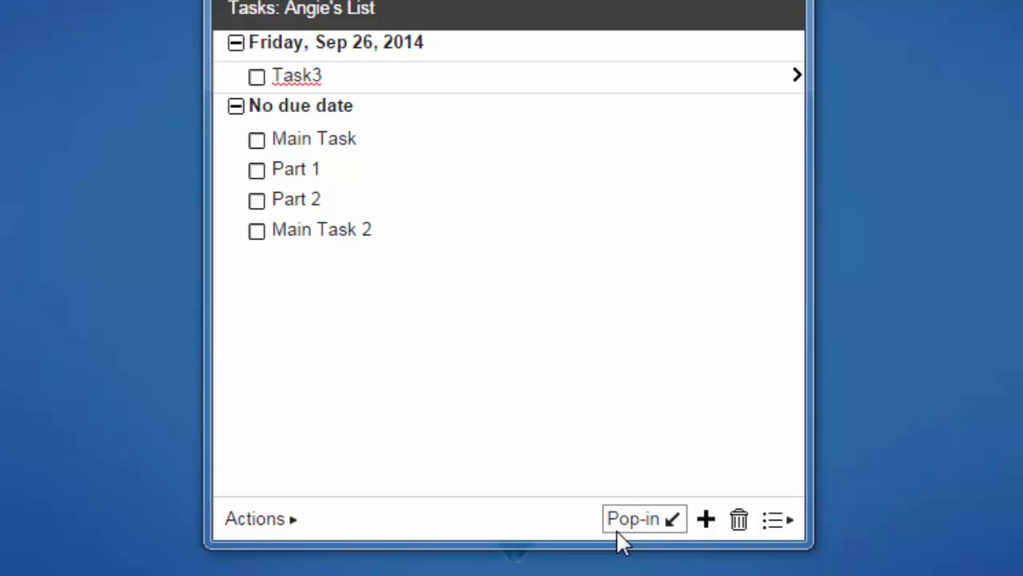
# Dock the Angie's List tasks window back into Gmail and minimize it to its title bar
pyautogui.click(632, 518)
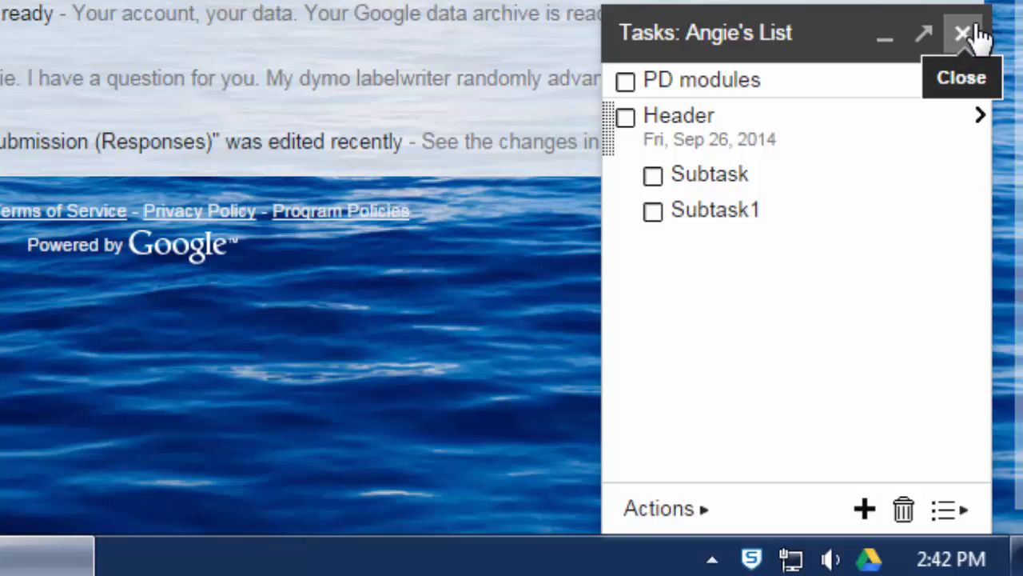
pyautogui.moveTo(885, 36)
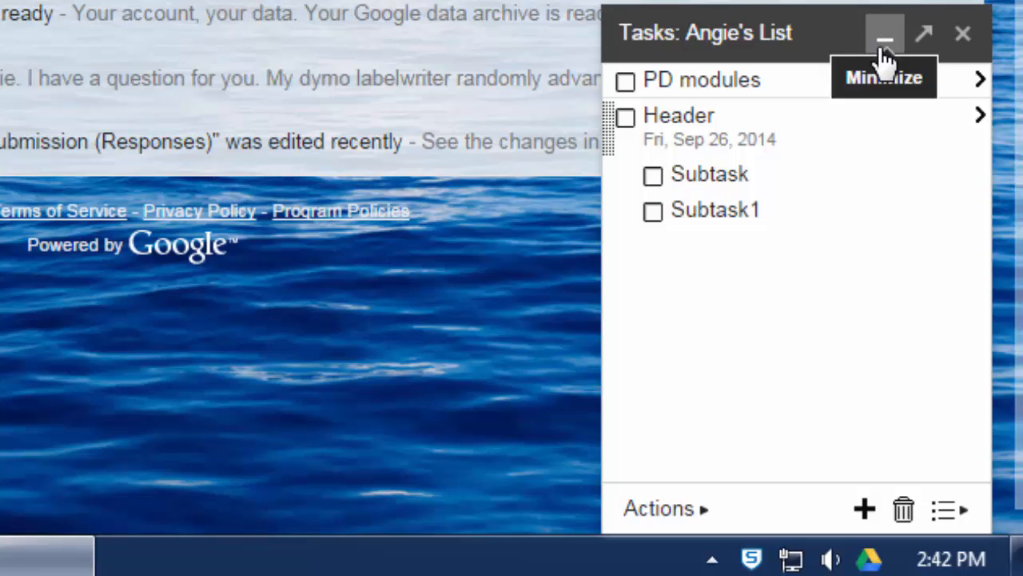
pyautogui.click(885, 34)
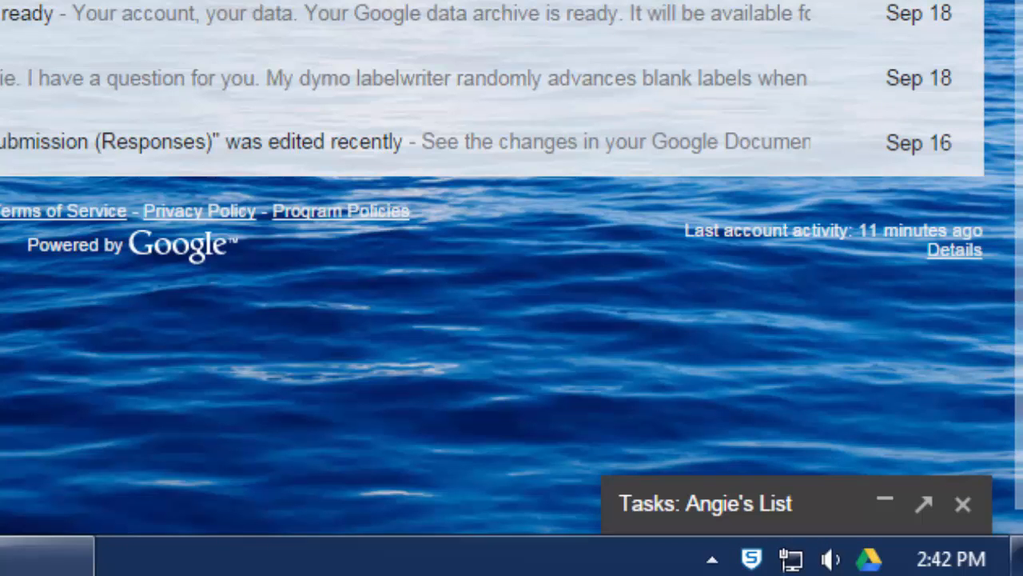